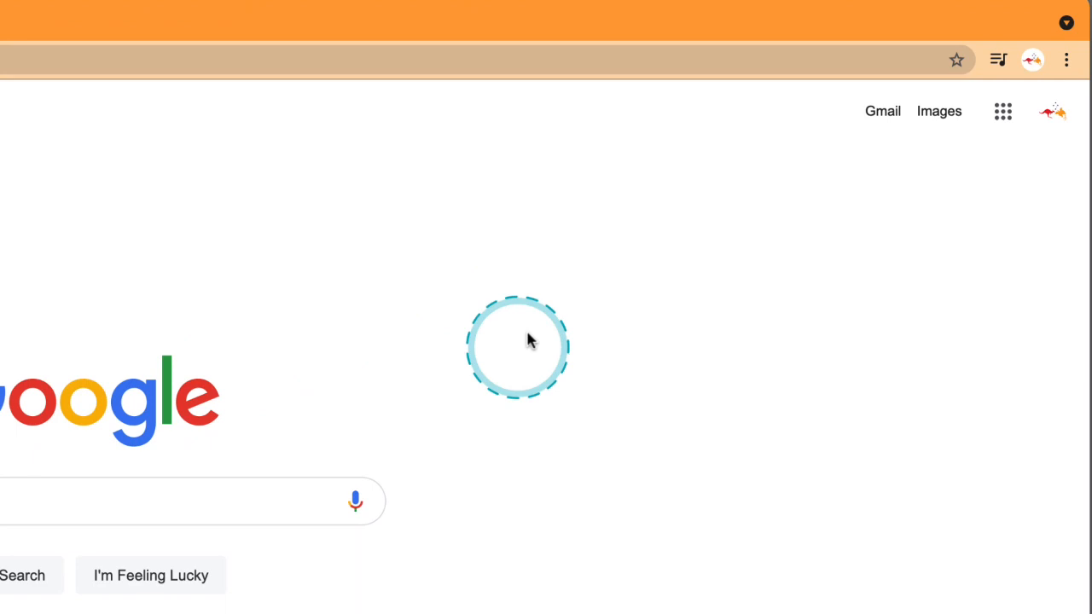
Step: Launch Jamboard from the Google apps grid in Chrome
left_click(1003, 111)
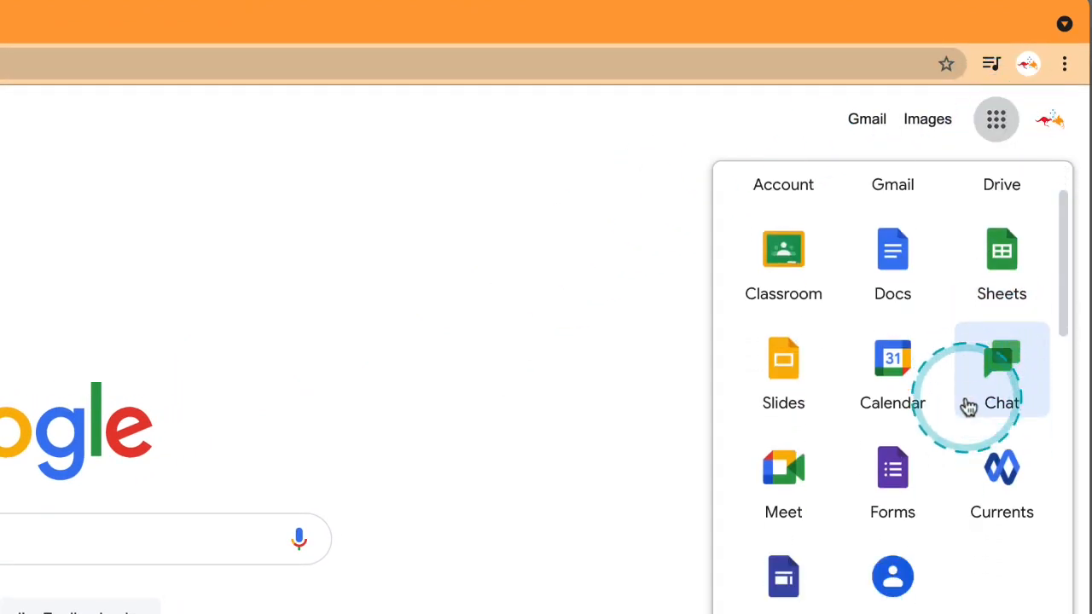
scroll("down", 3)
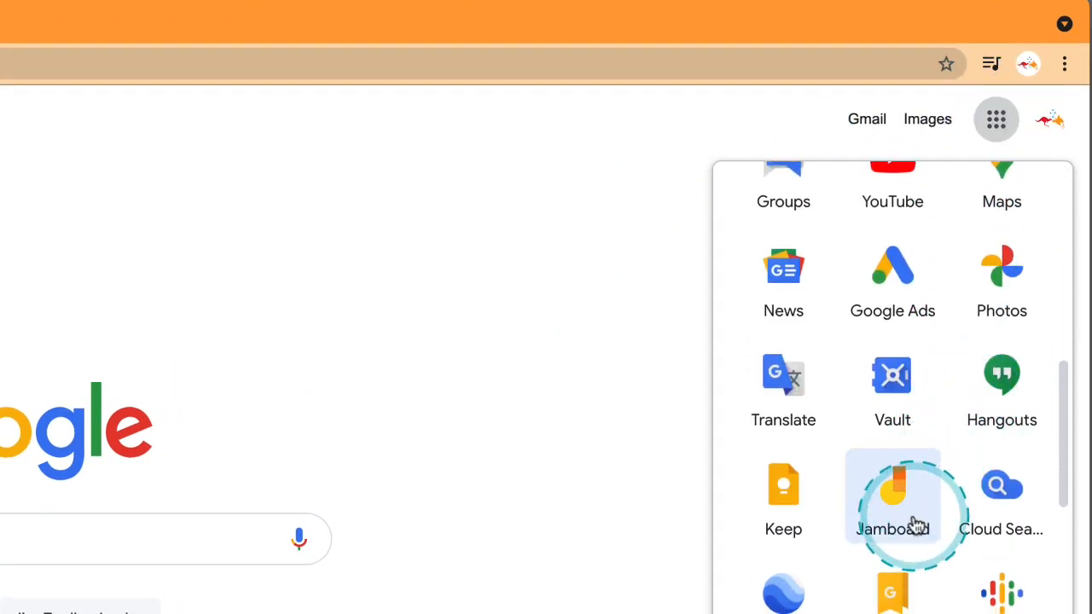
left_click(892, 495)
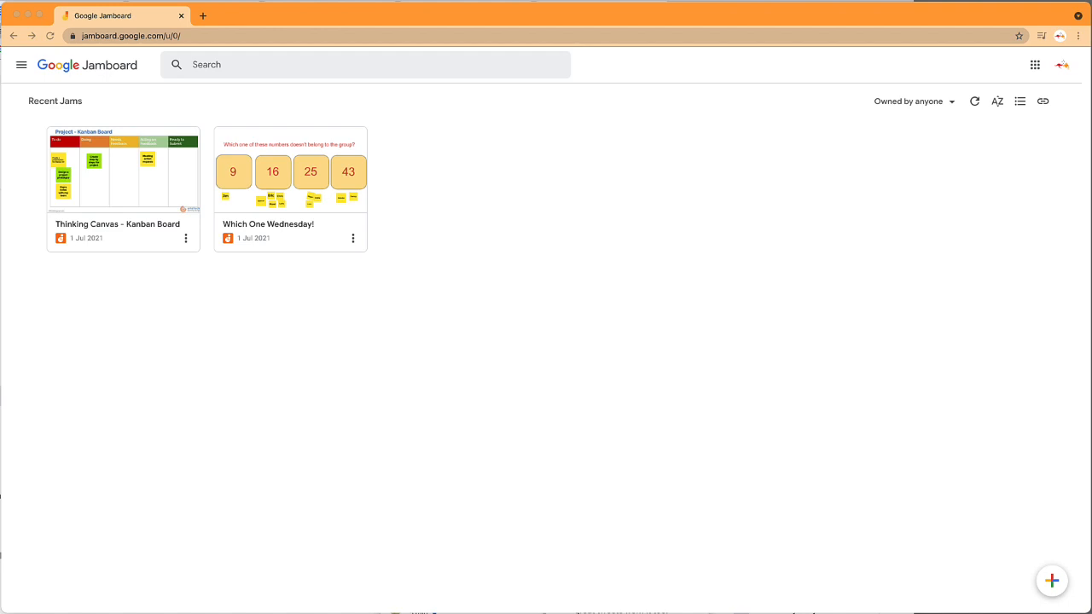
Step: Start a new blank jam and rename it 'Sandbox Jam'
left_click(1051, 580)
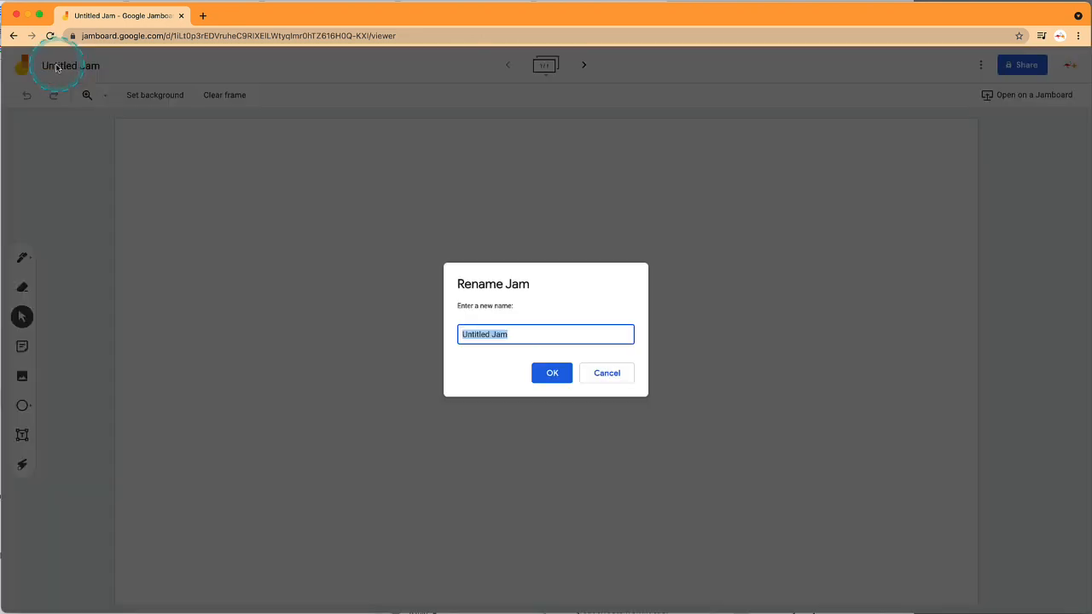
left_click(551, 372)
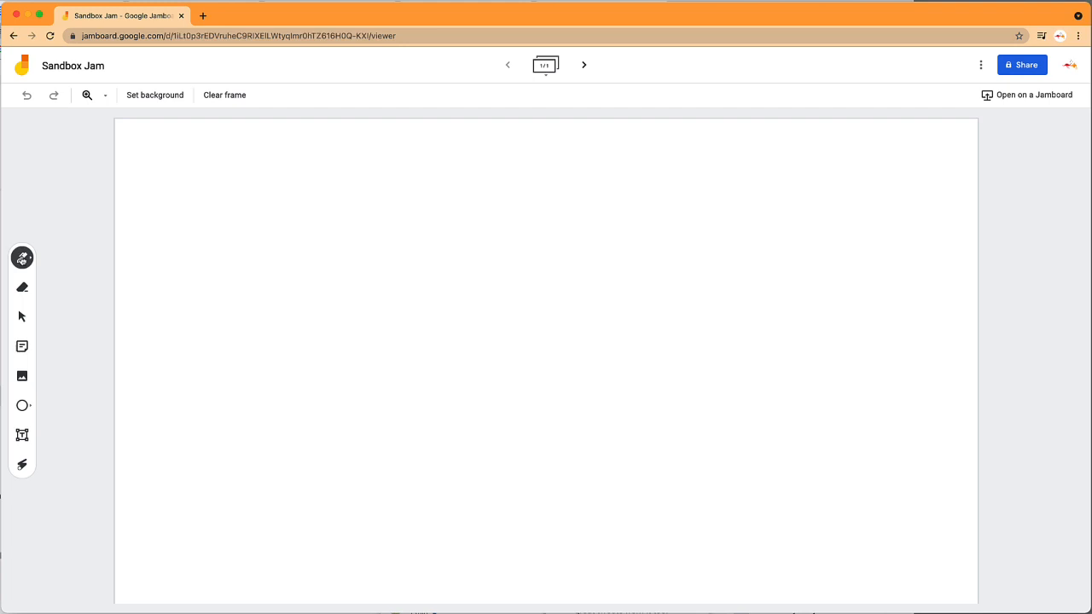
left_click(22, 258)
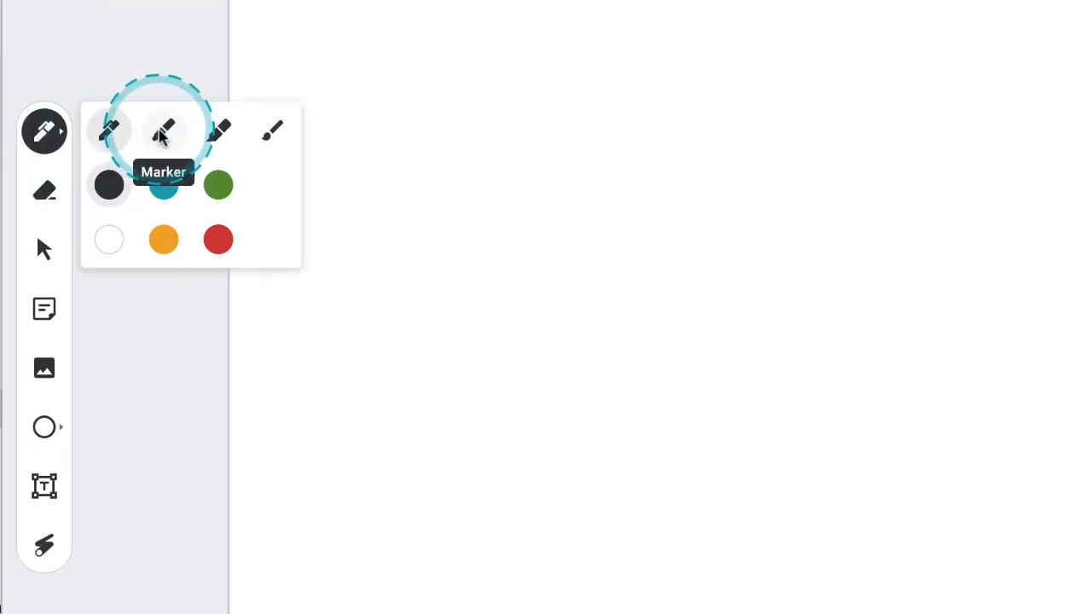
mouse_move(218, 129)
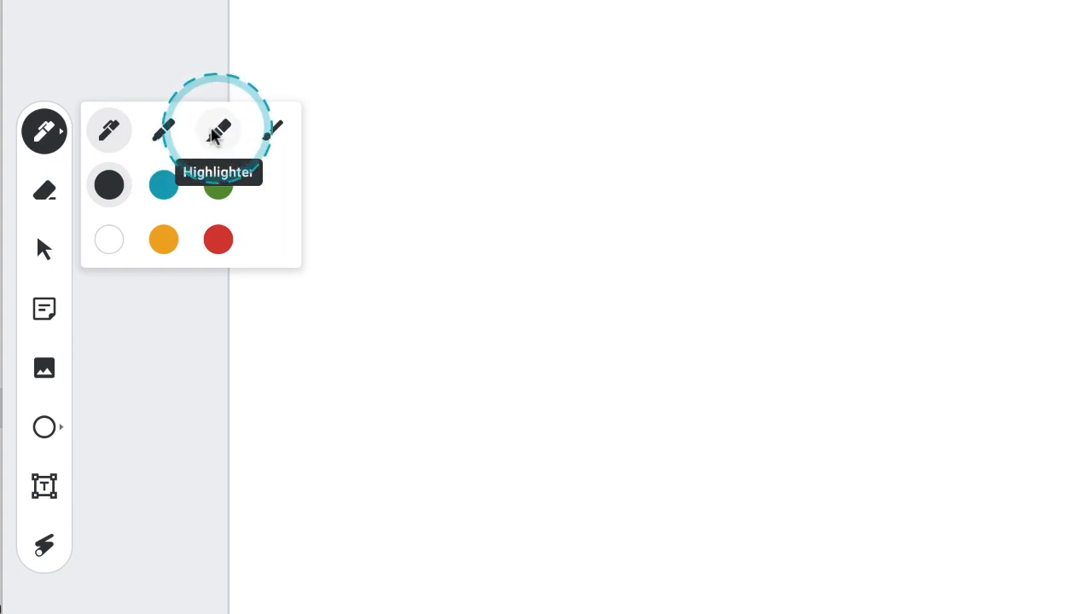
mouse_move(273, 130)
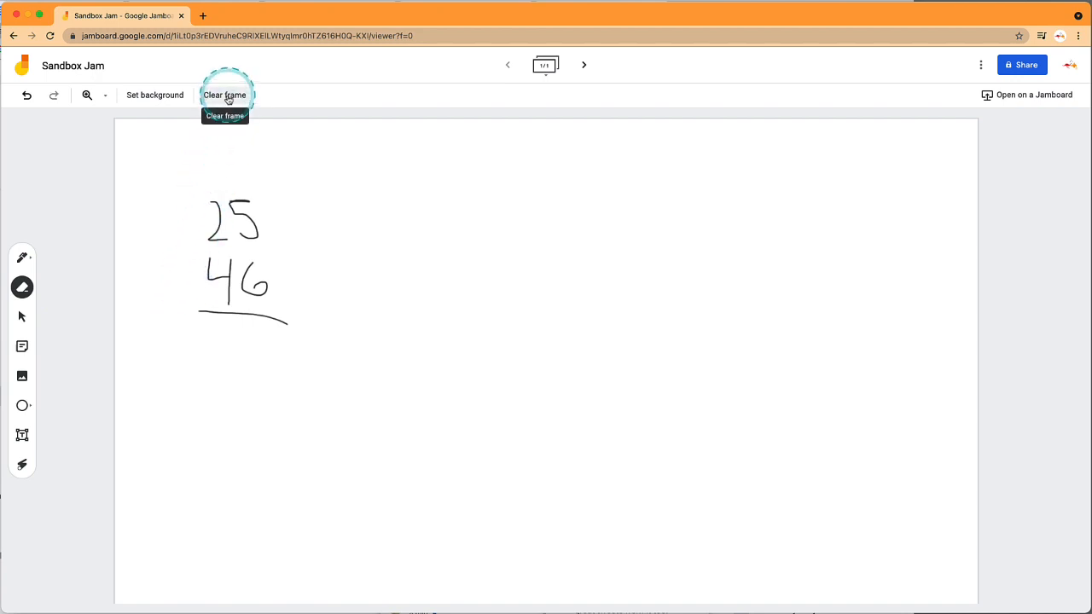
left_click(225, 95)
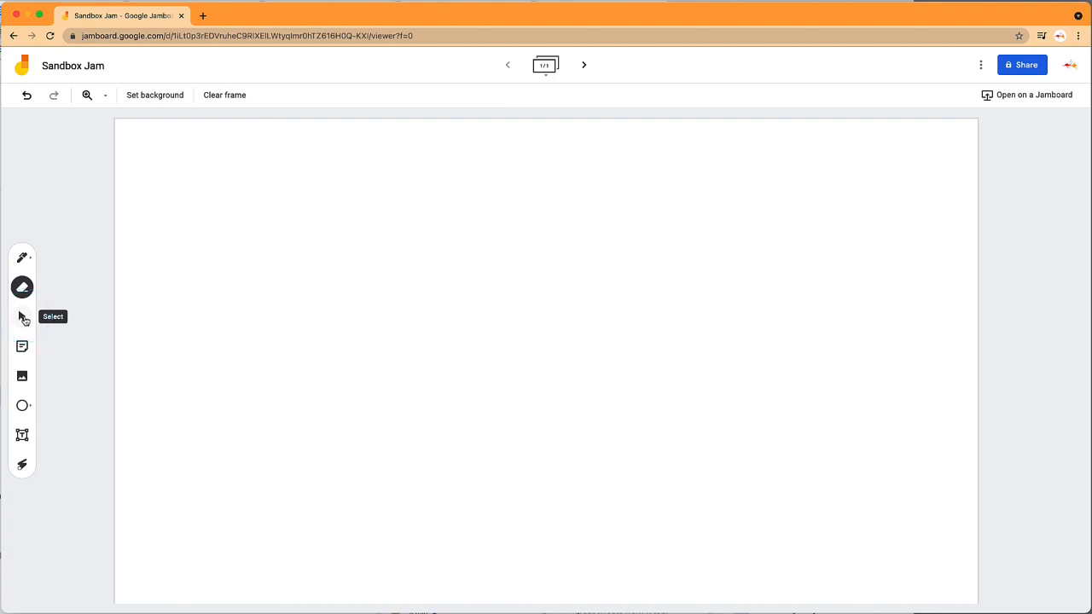
mouse_move(22, 346)
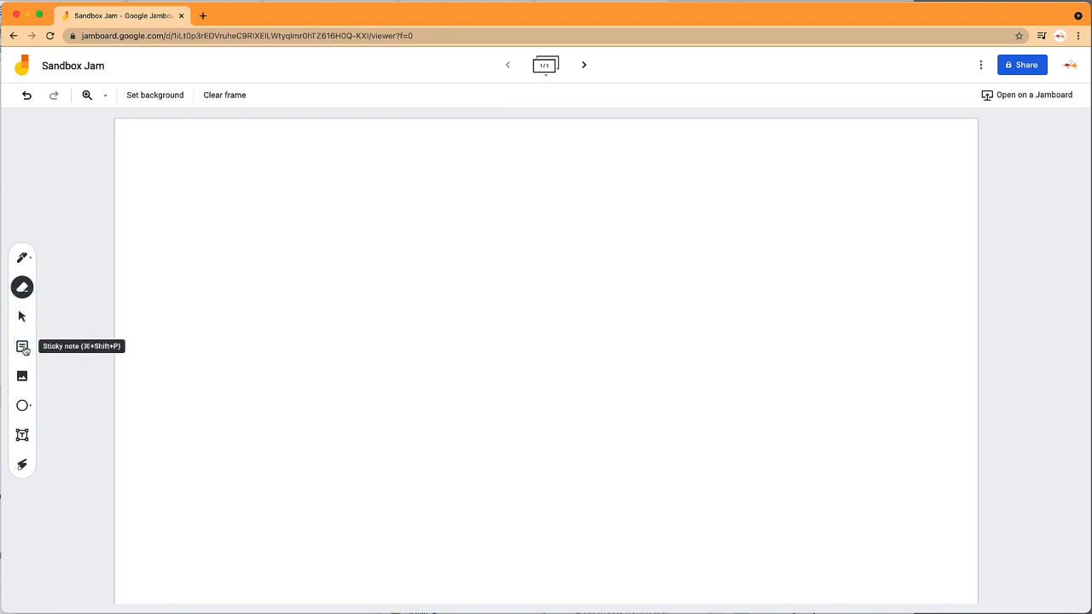
Step: Place an orange sticky note 'I enjoy creating with jamboard..Jim' and discard the extra empty note
left_click(23, 348)
type("I enjoy creating with jamboard..Jim")
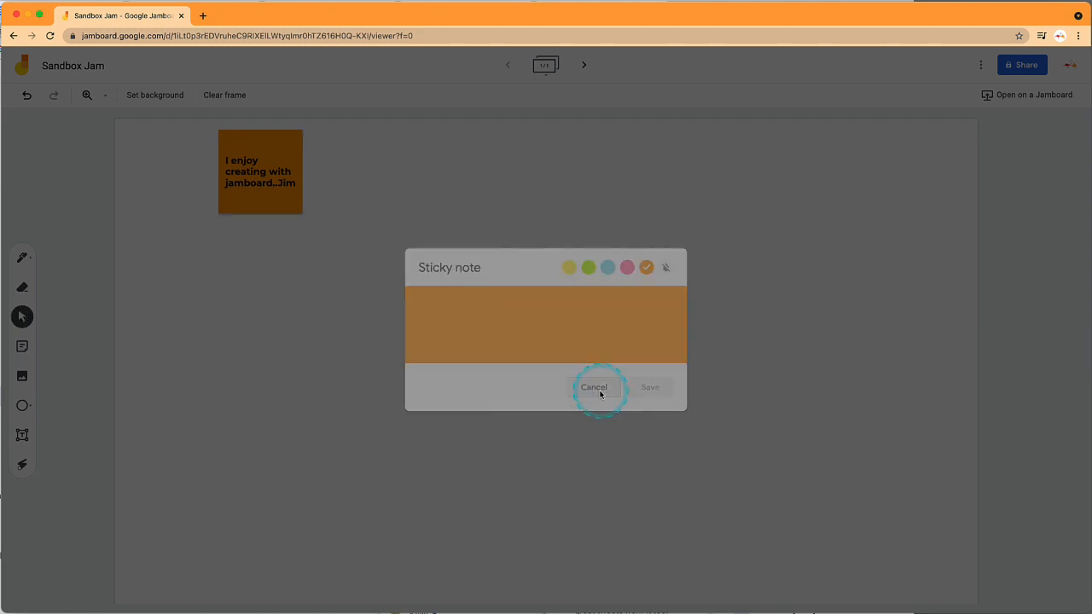
left_click(594, 385)
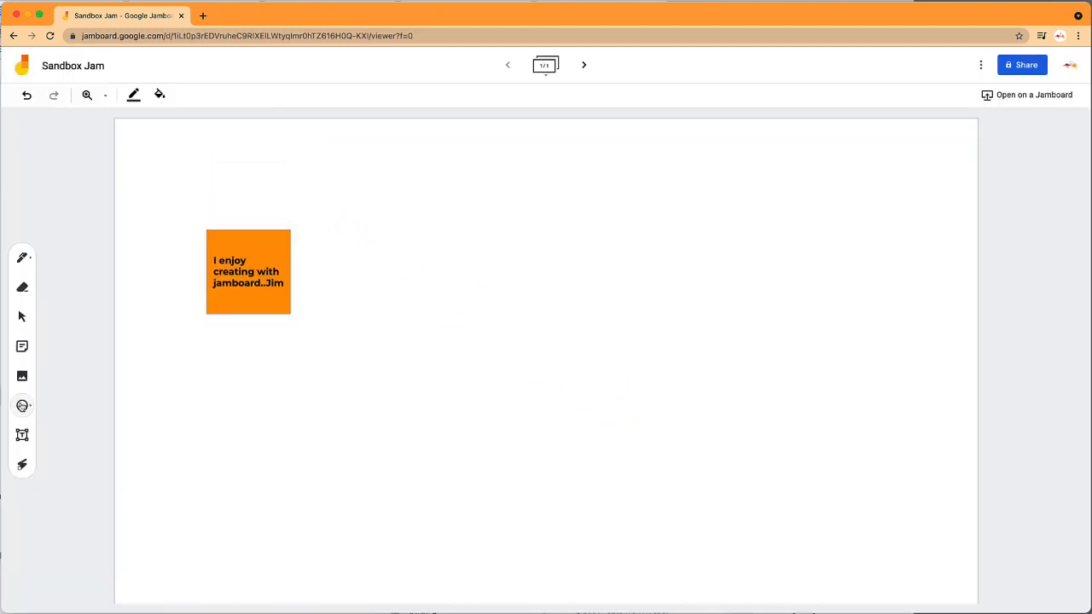
Step: Draw a diamond shape, fill it pink, and label it 'Diamond'
left_click(23, 406)
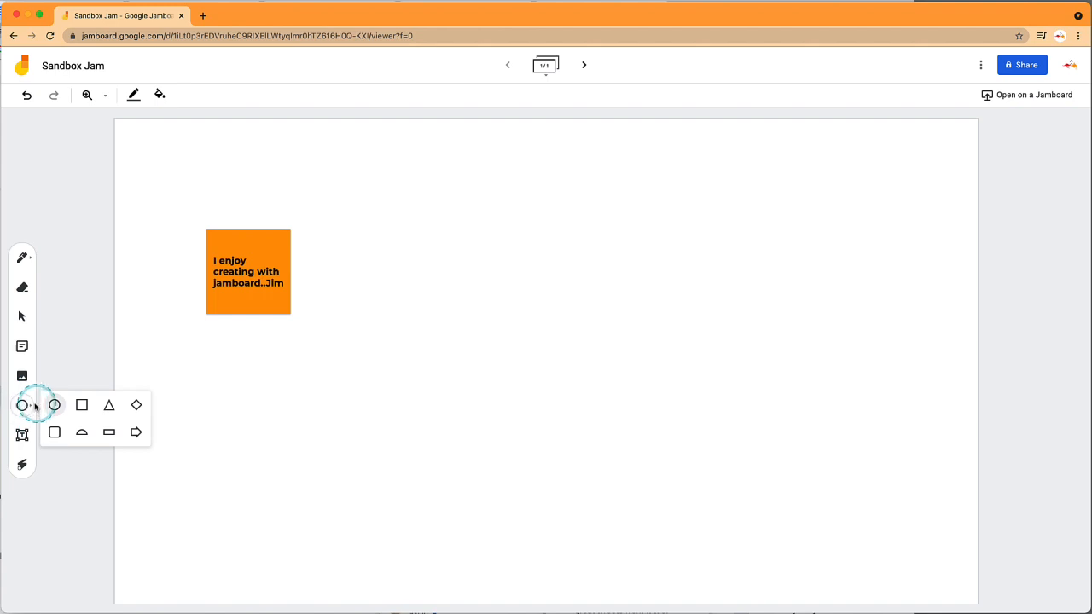
left_click(136, 405)
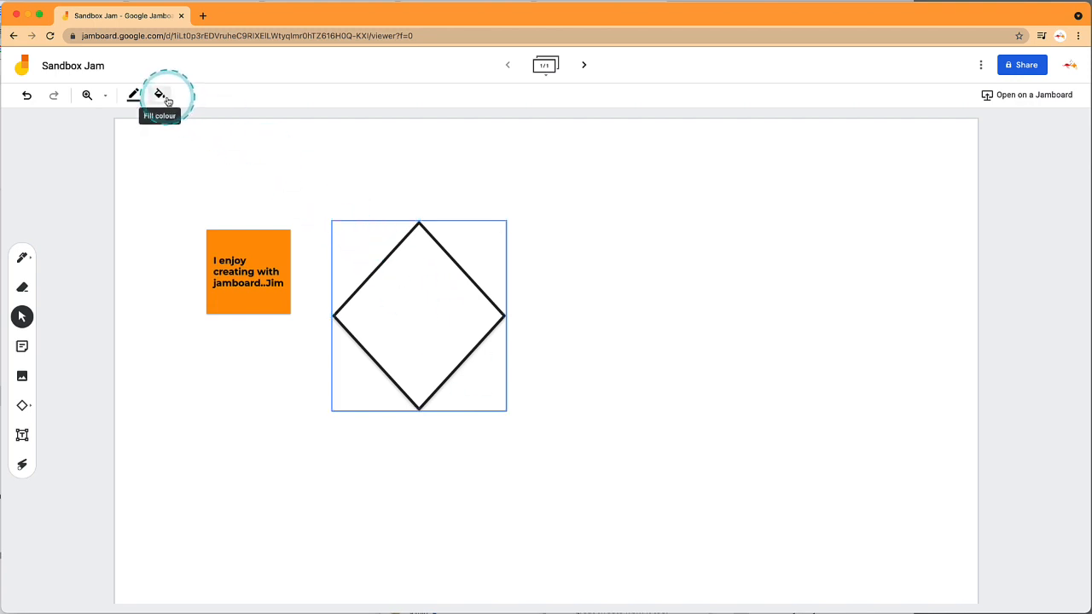
left_click(160, 95)
type("Diamon")
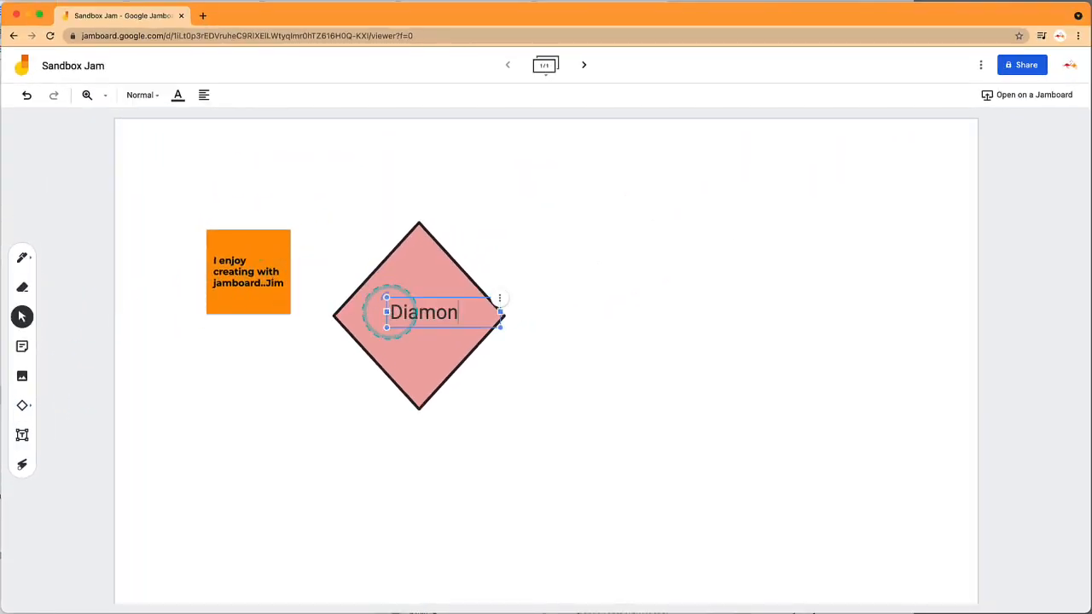
type("d")
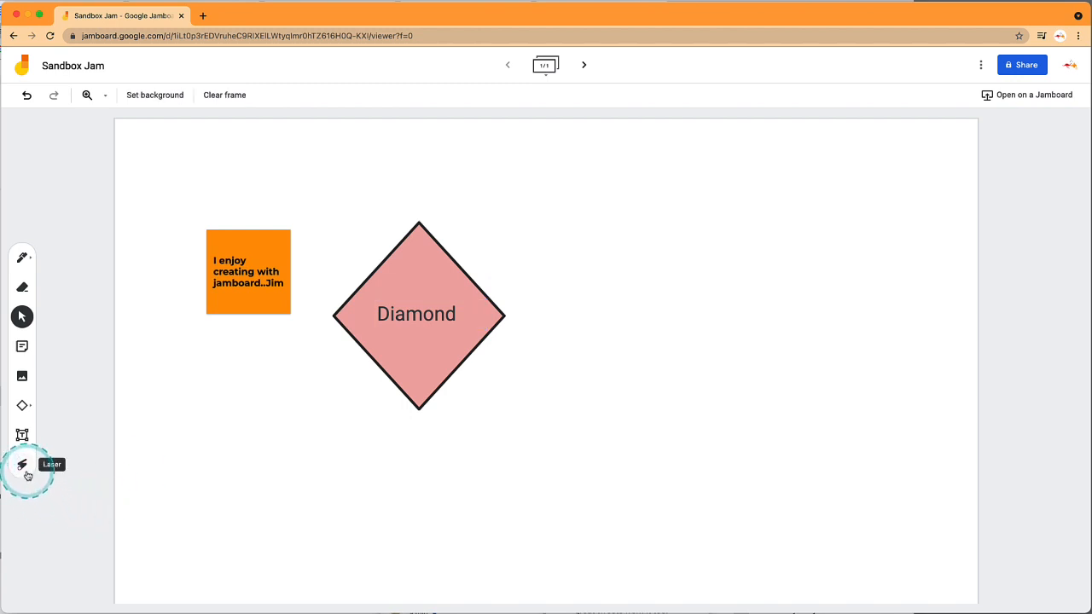
left_click(22, 464)
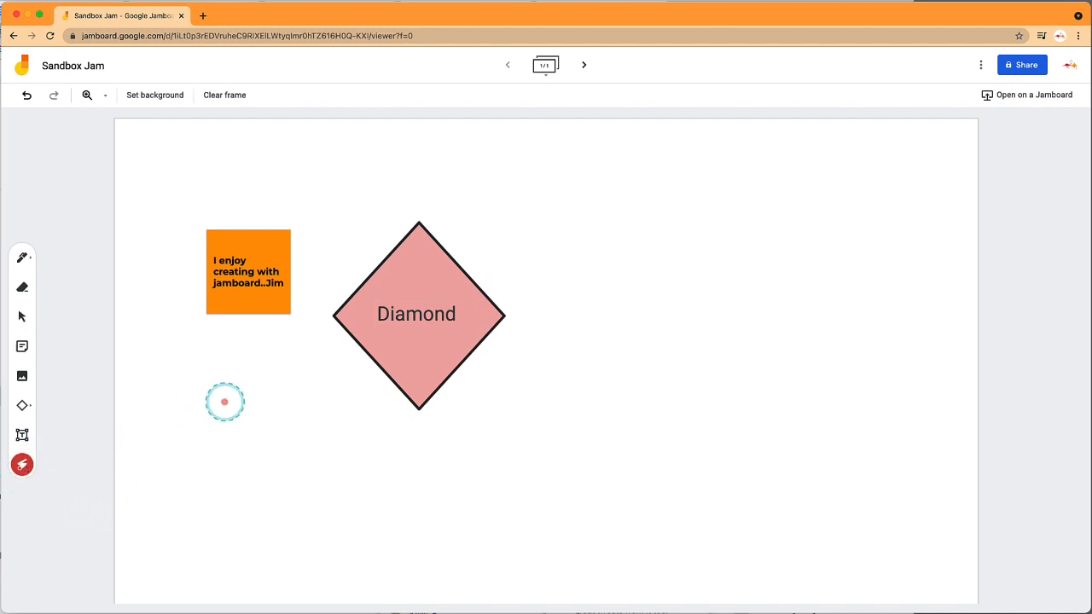
left_click_drag(225, 402, 242, 353)
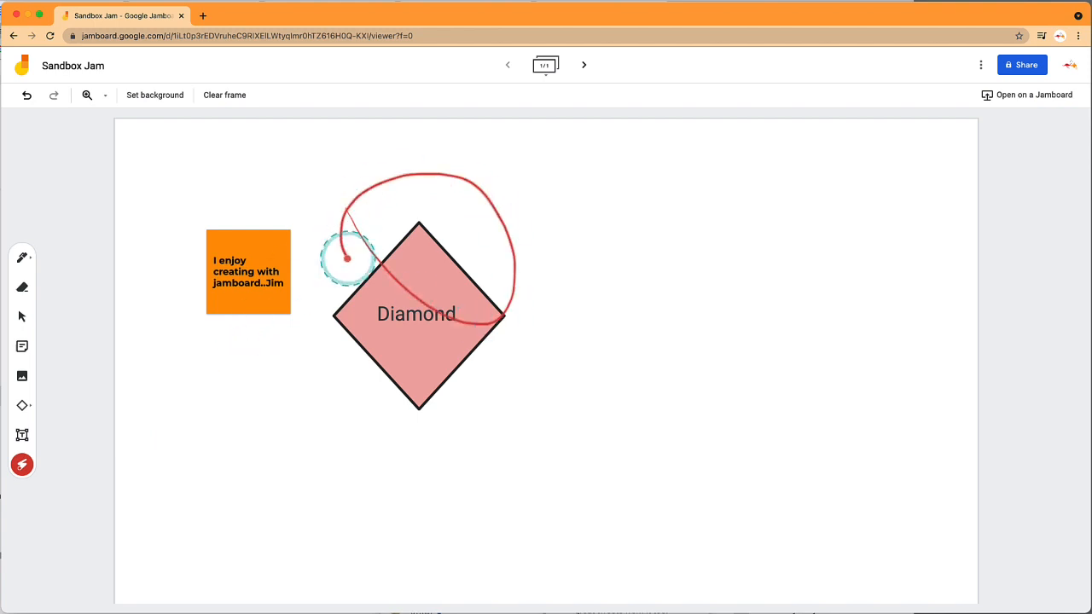
left_click(22, 315)
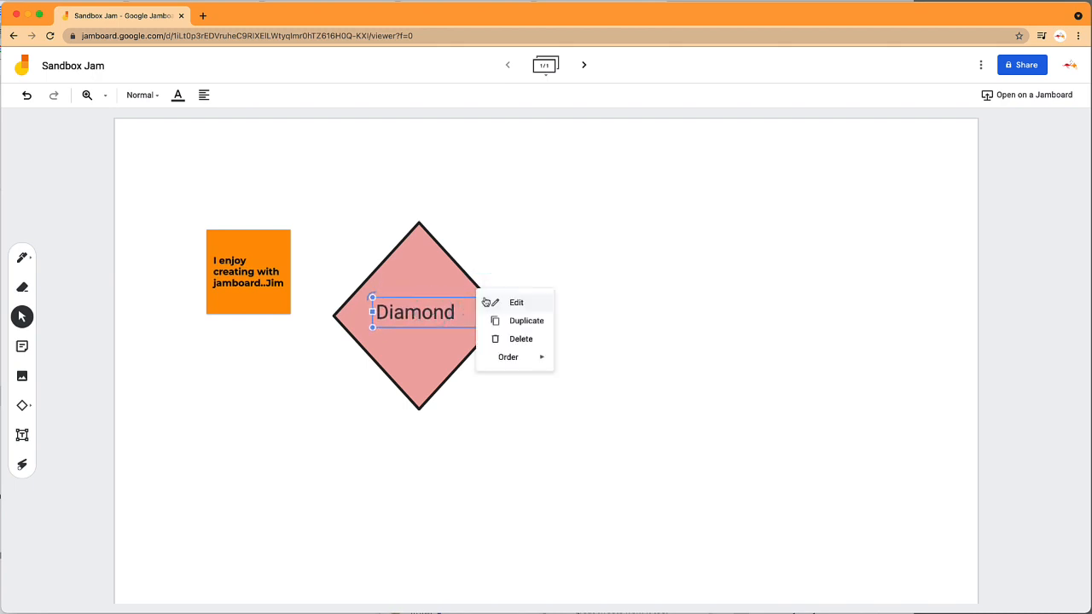
left_click(509, 356)
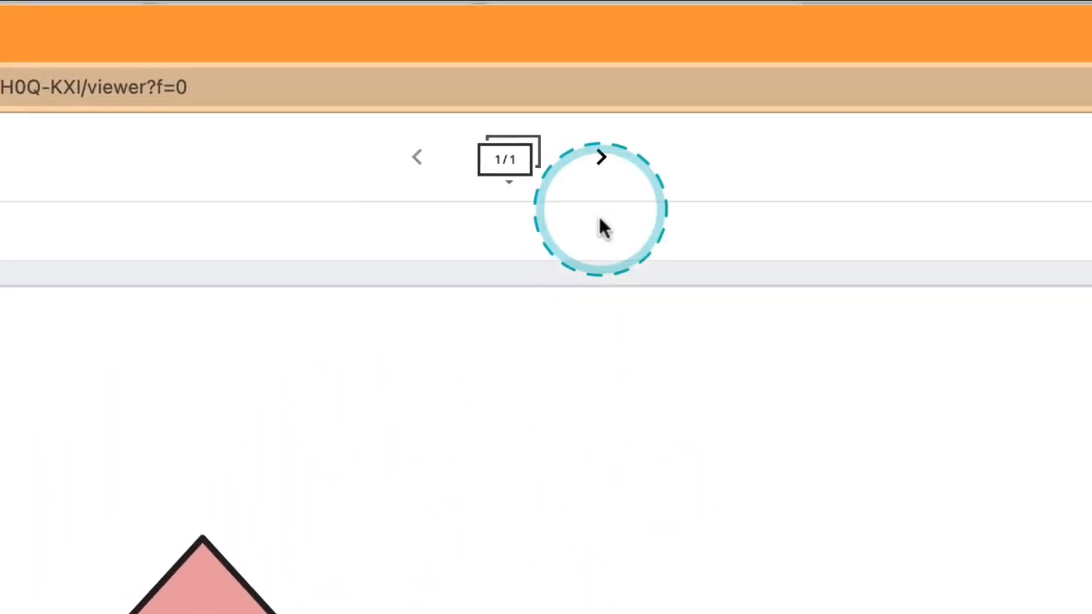
mouse_move(601, 160)
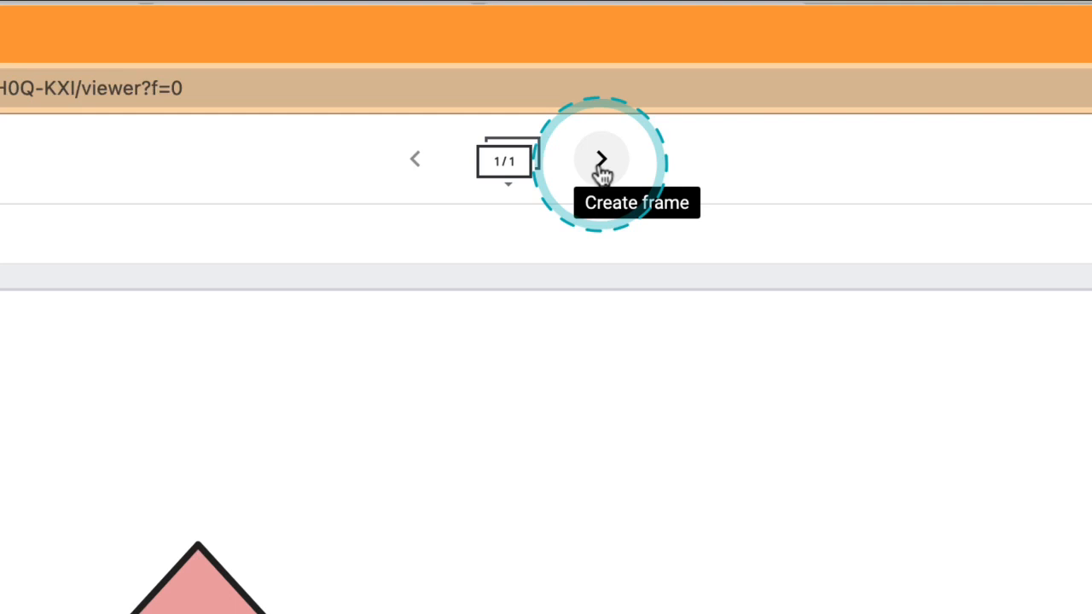
Step: Add a second frame and move to it for the elephants question
left_click(600, 161)
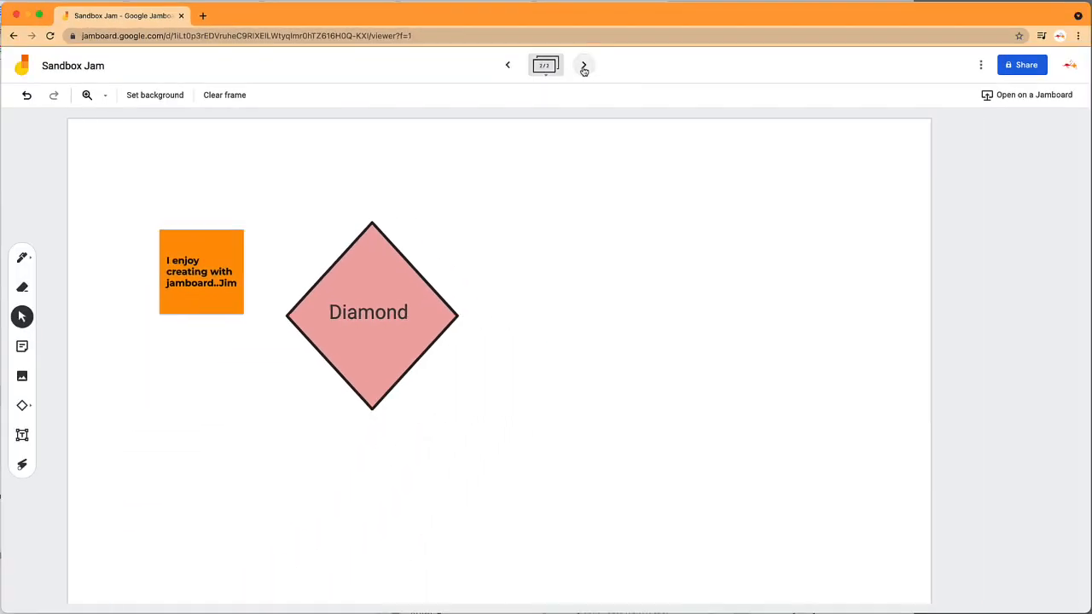
left_click(584, 65)
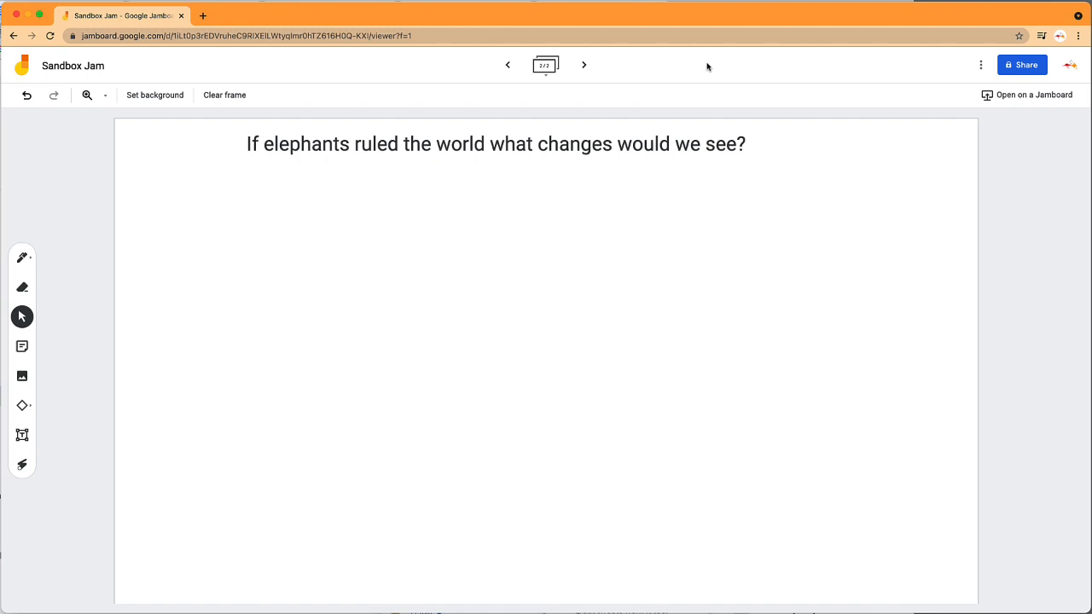
mouse_move(1022, 65)
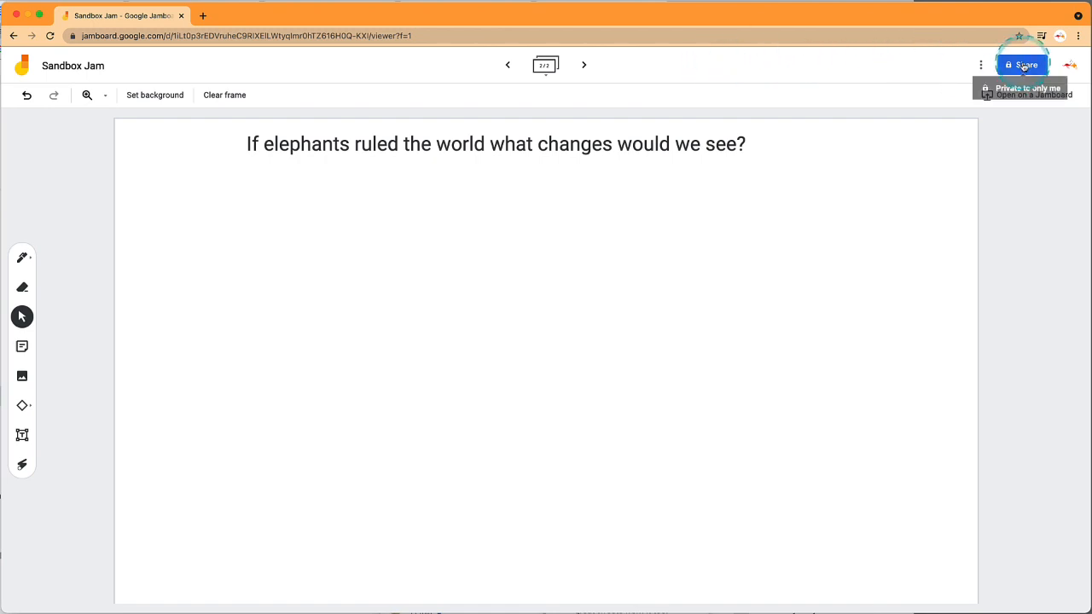
Step: Share Sandbox Jam with a collaborator as Editor and send the invitation
left_click(1024, 64)
type("JJ Abrams")
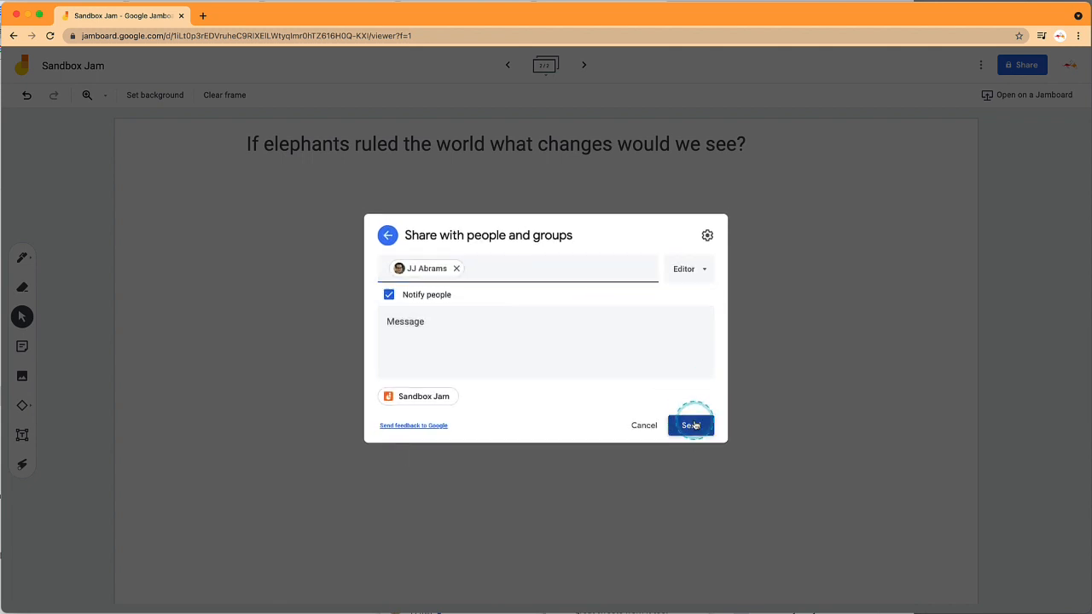
left_click(691, 424)
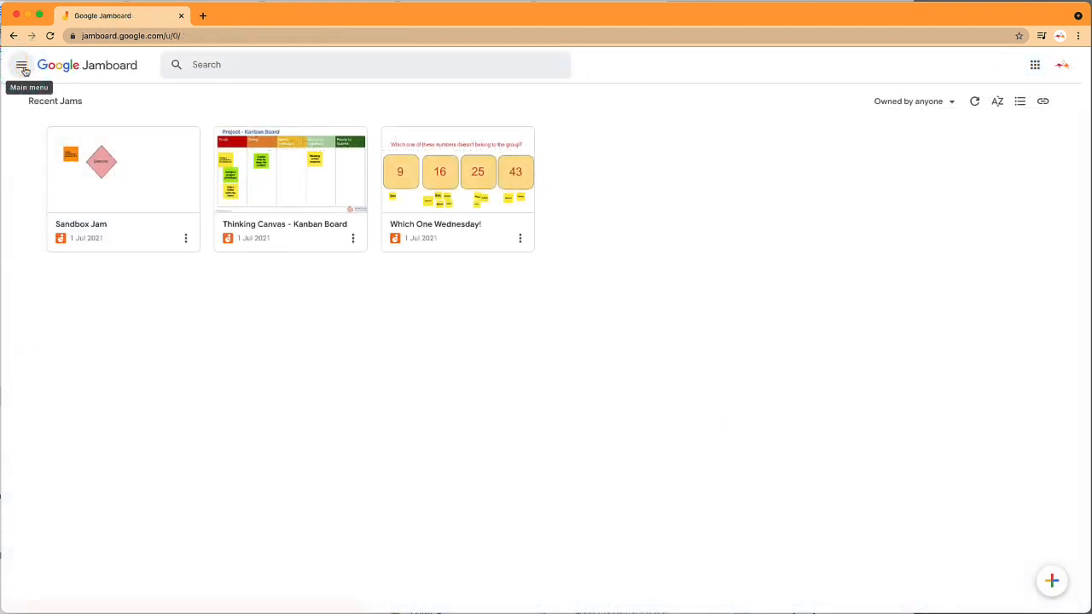
Step: Open the Thinking Canvas - Kanban Board jam from Recent Jams
left_click(290, 169)
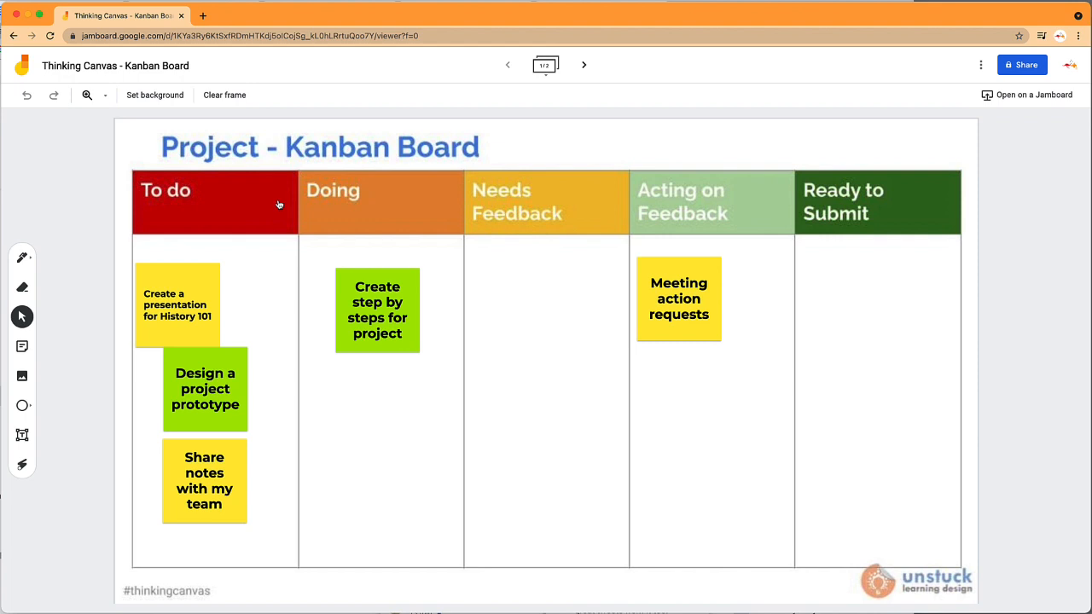
mouse_move(283, 191)
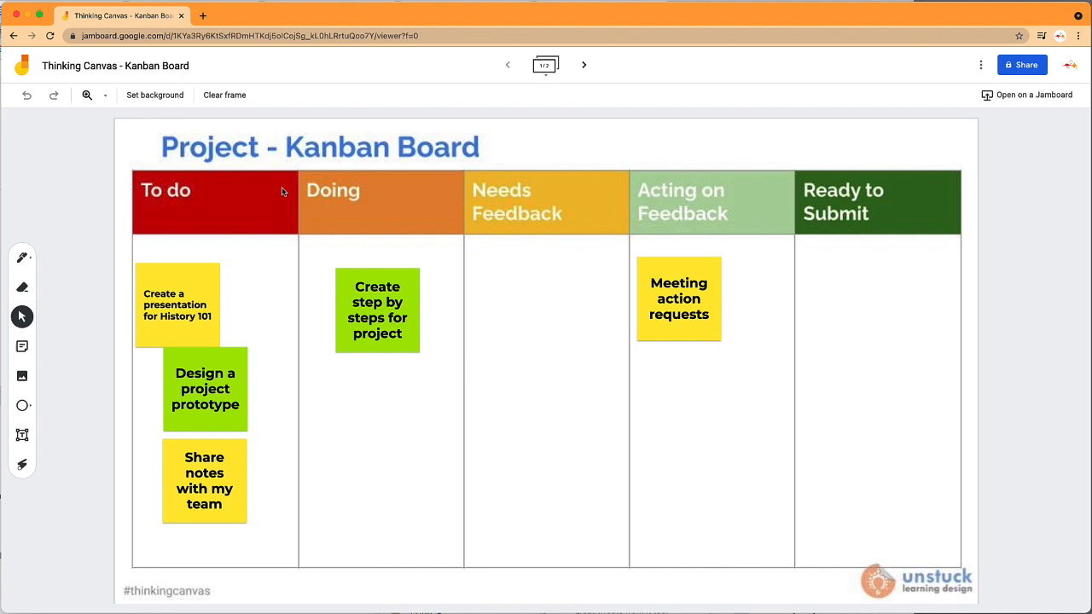
left_click(215, 250)
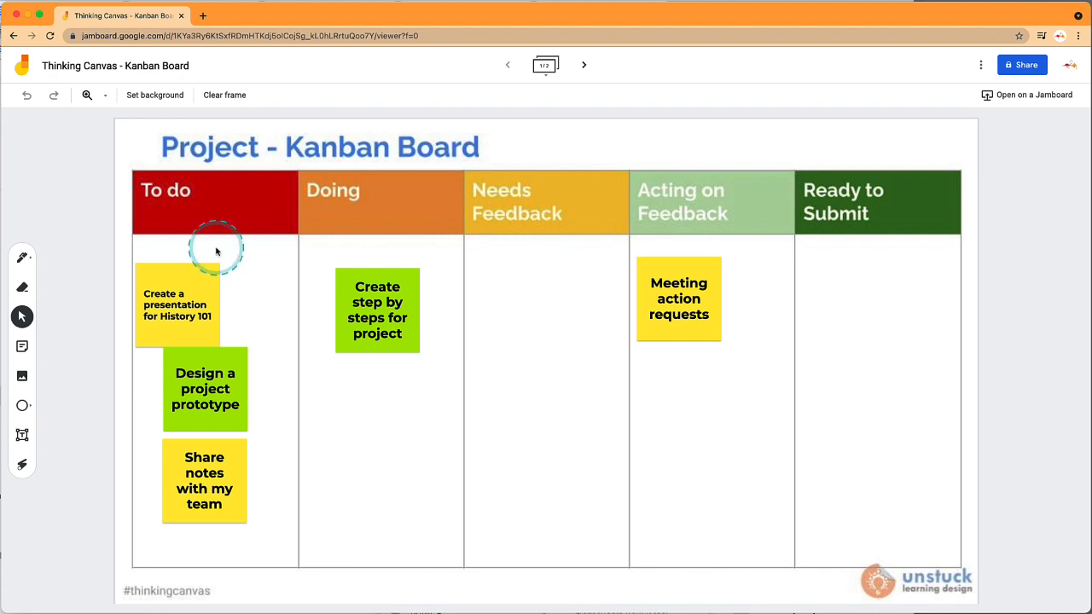
left_click(205, 481)
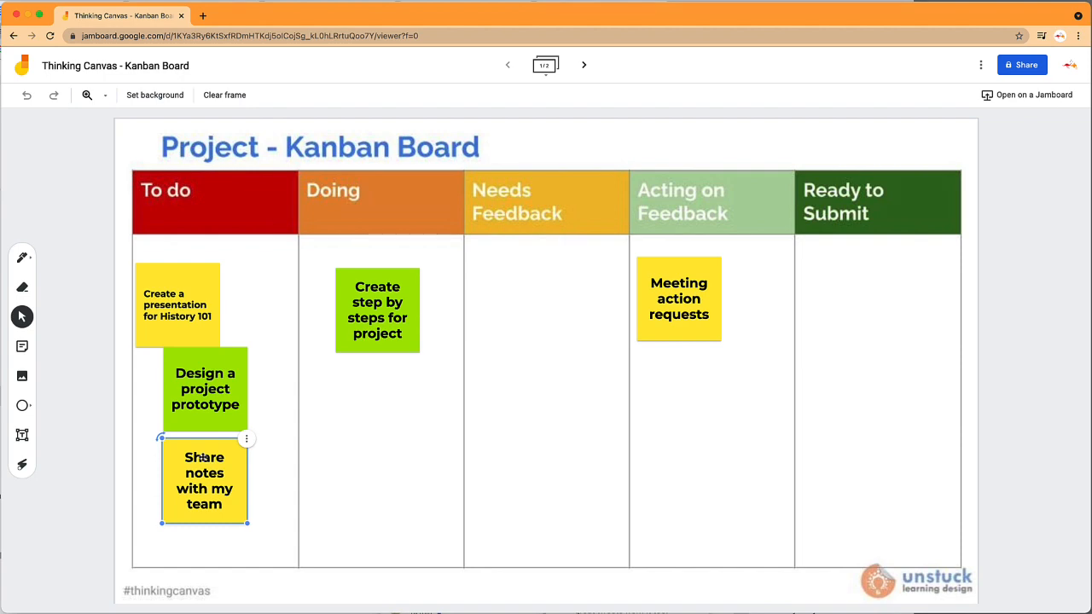
Step: Set the blank Thinking Canvas frame's background to the empty Kanban board image
left_click(22, 65)
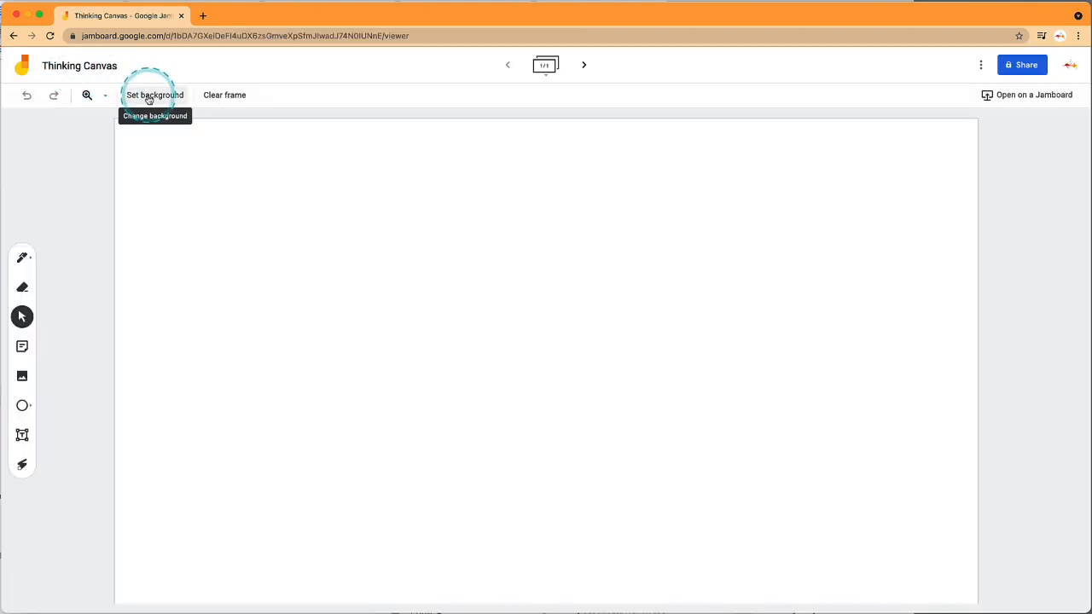
left_click(154, 95)
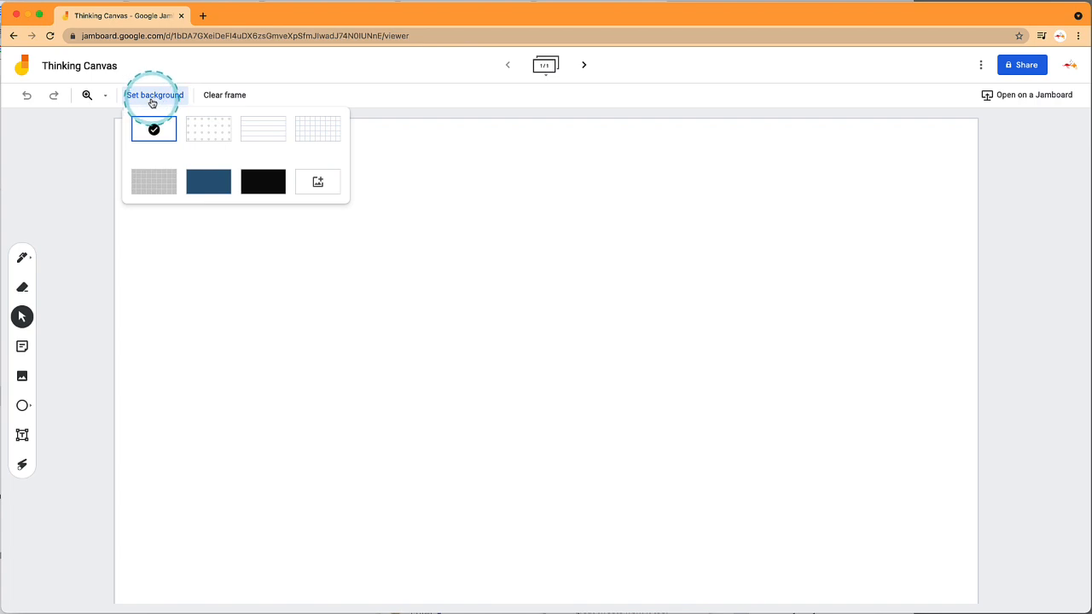
left_click(317, 181)
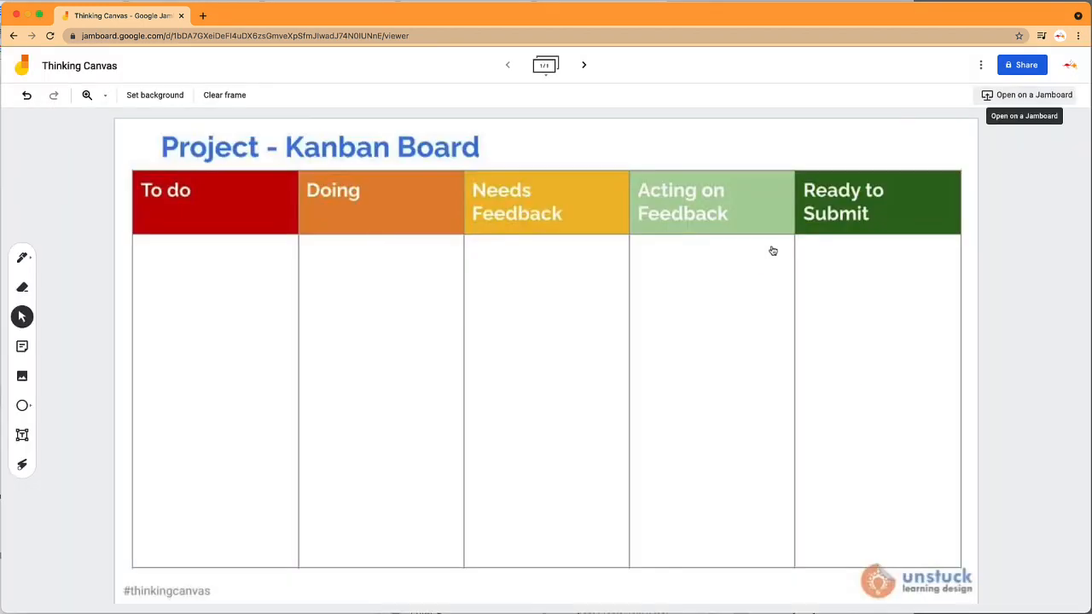
mouse_move(23, 346)
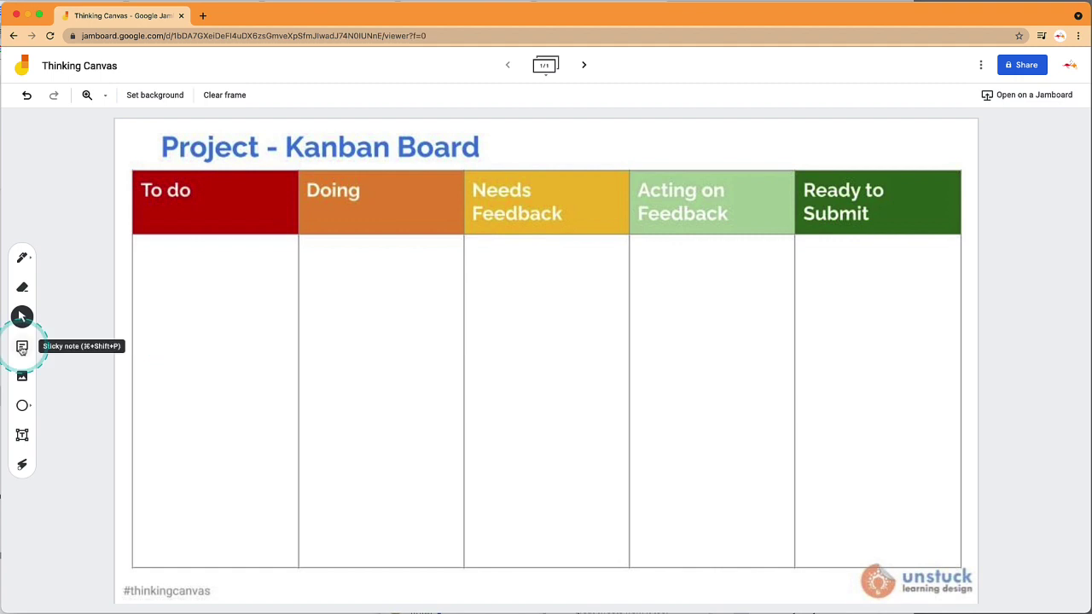
left_click(21, 348)
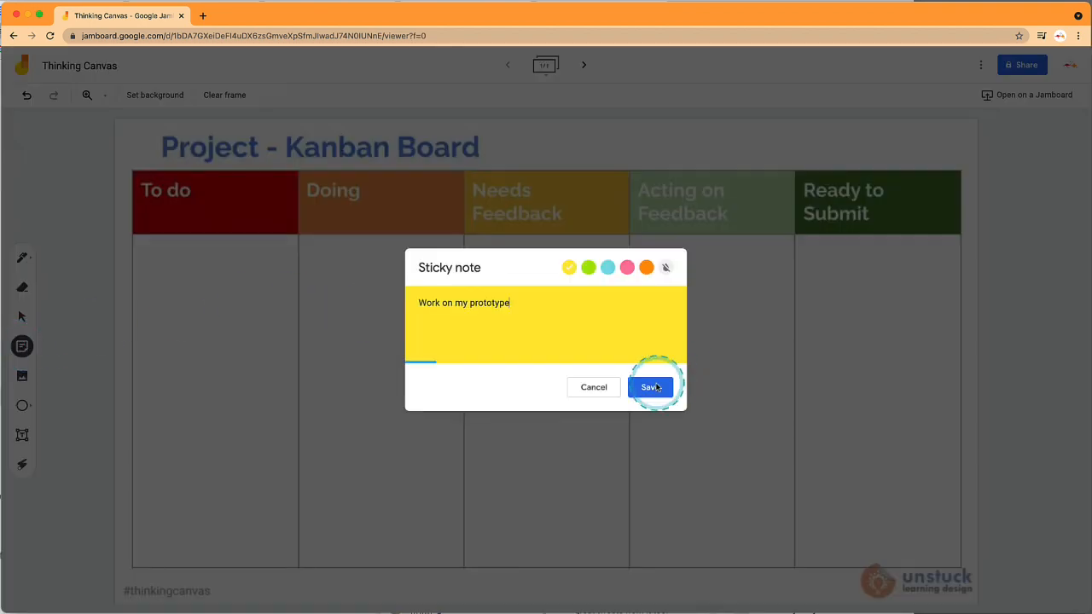
left_click(650, 385)
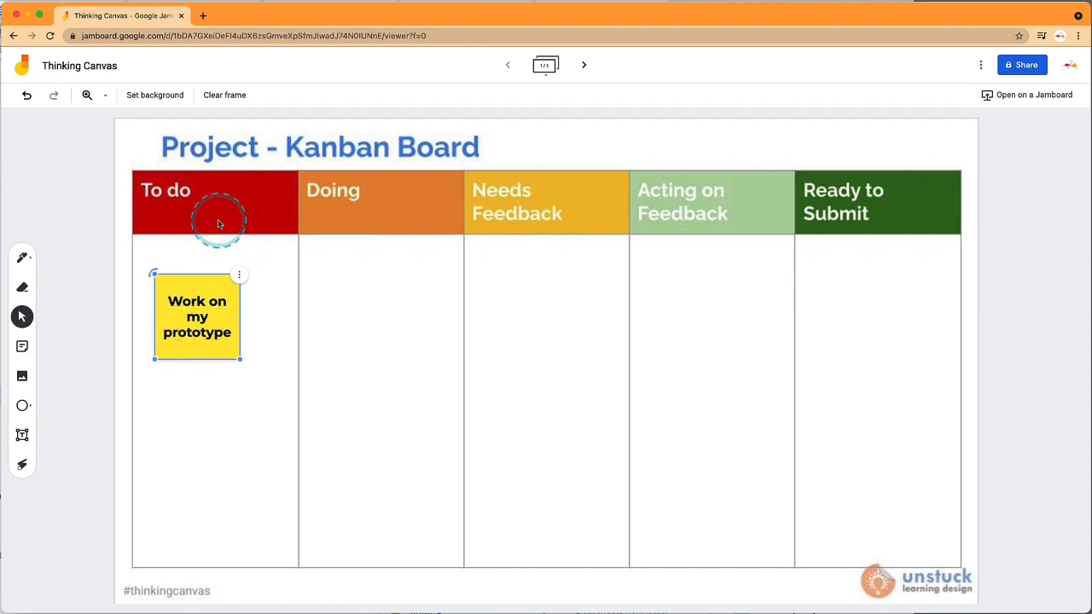
left_click(225, 96)
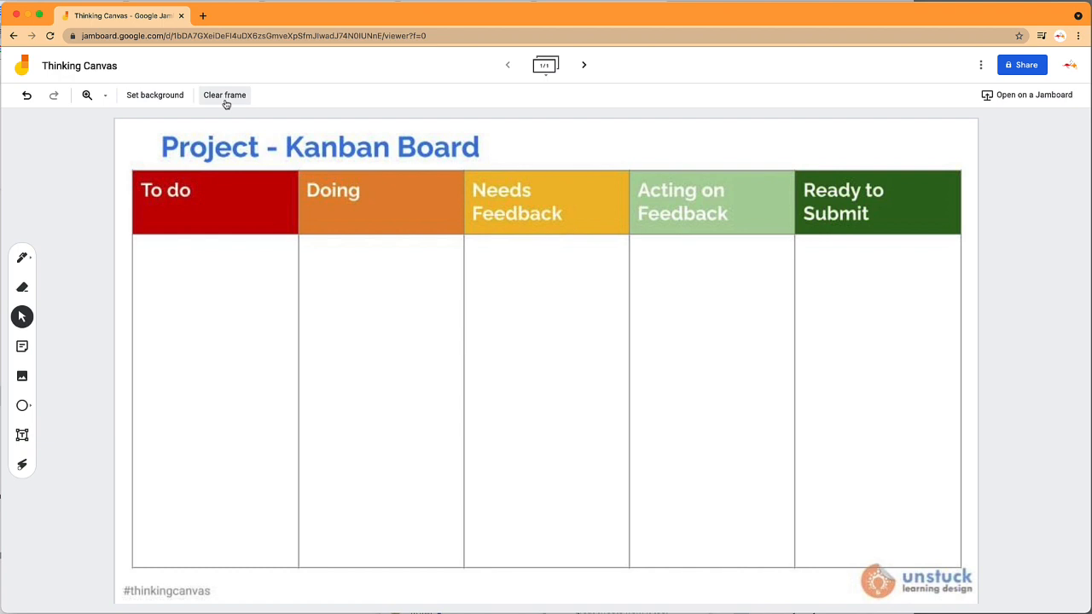
mouse_move(1022, 65)
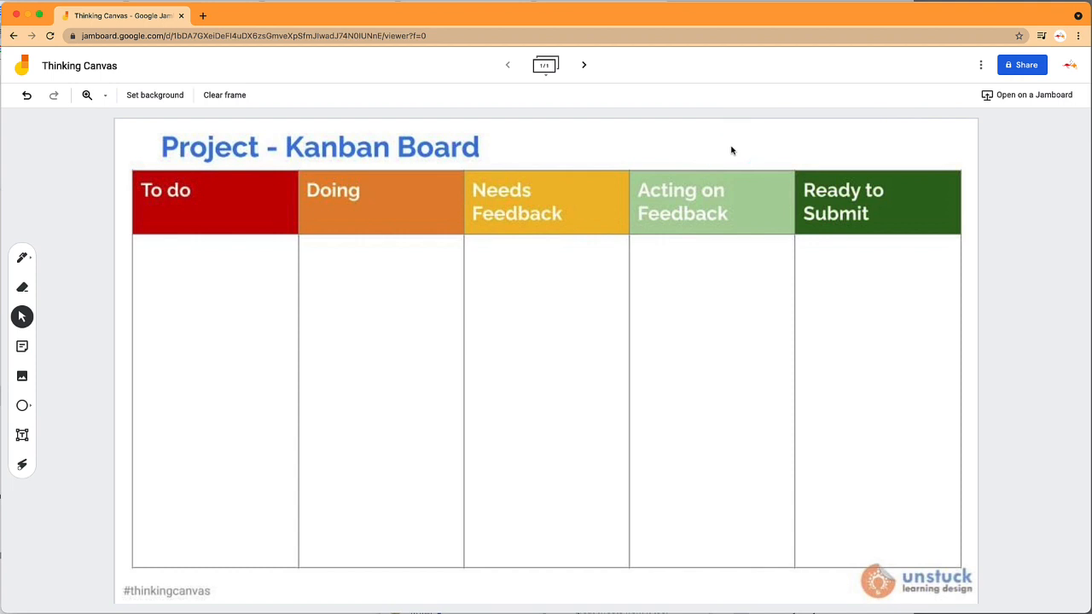
Step: Start a new assignment from Classwork > Create for English Period 2
left_click(256, 15)
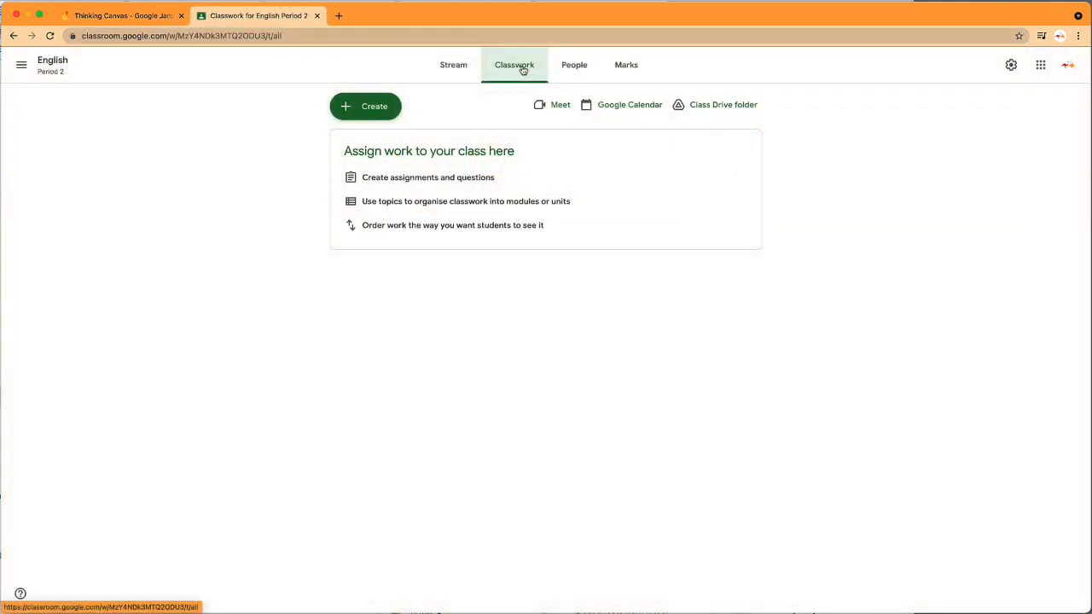
left_click(365, 106)
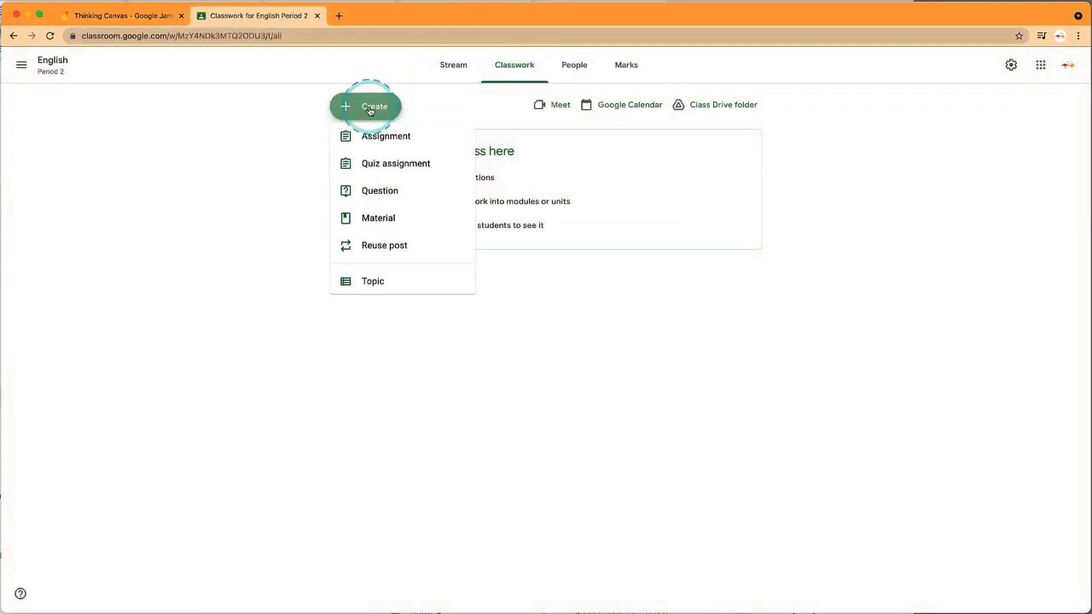
left_click(385, 137)
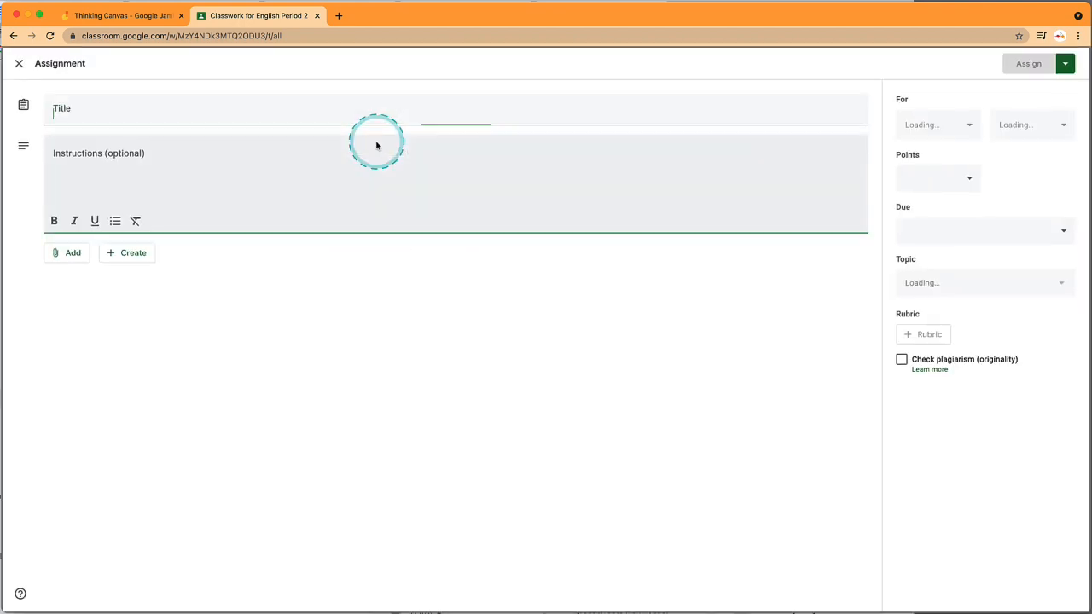
Step: Attach the Kanban Board jam from Drive, make a copy for each student, and assign it
left_click(69, 252)
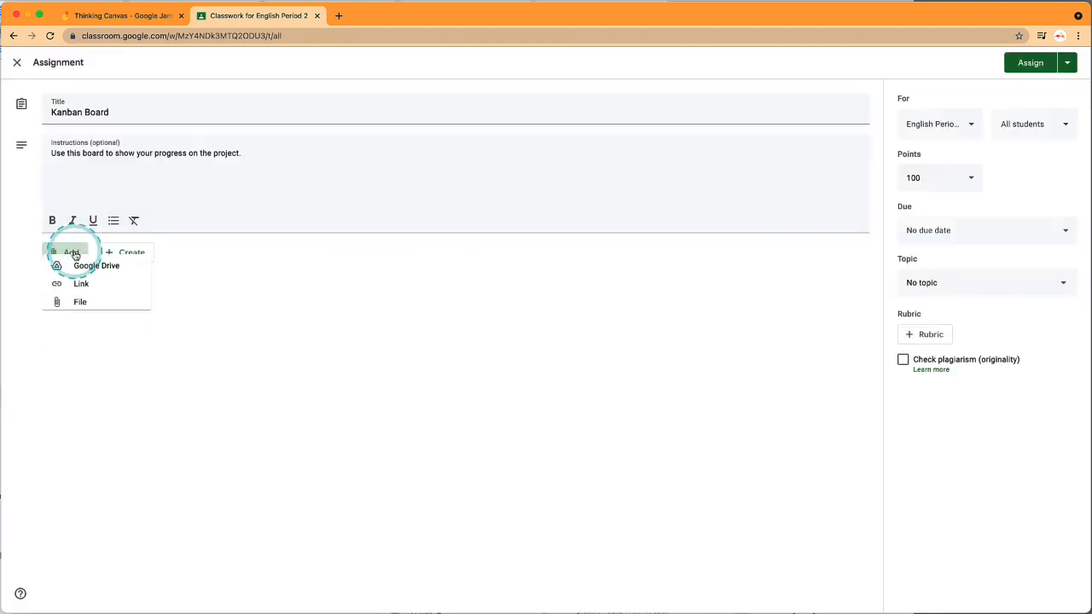
left_click(96, 266)
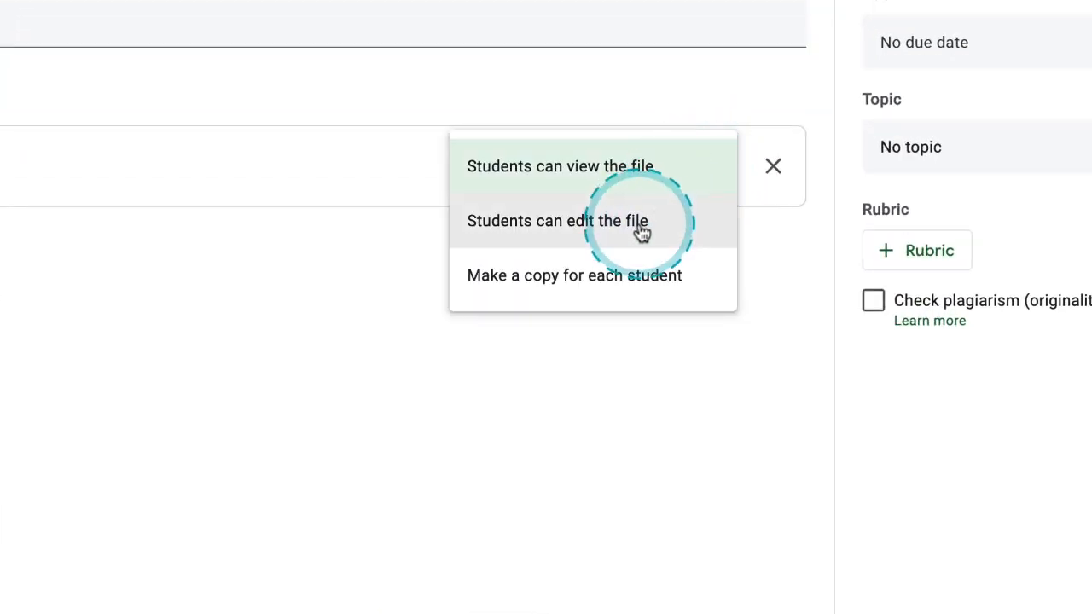
mouse_move(683, 229)
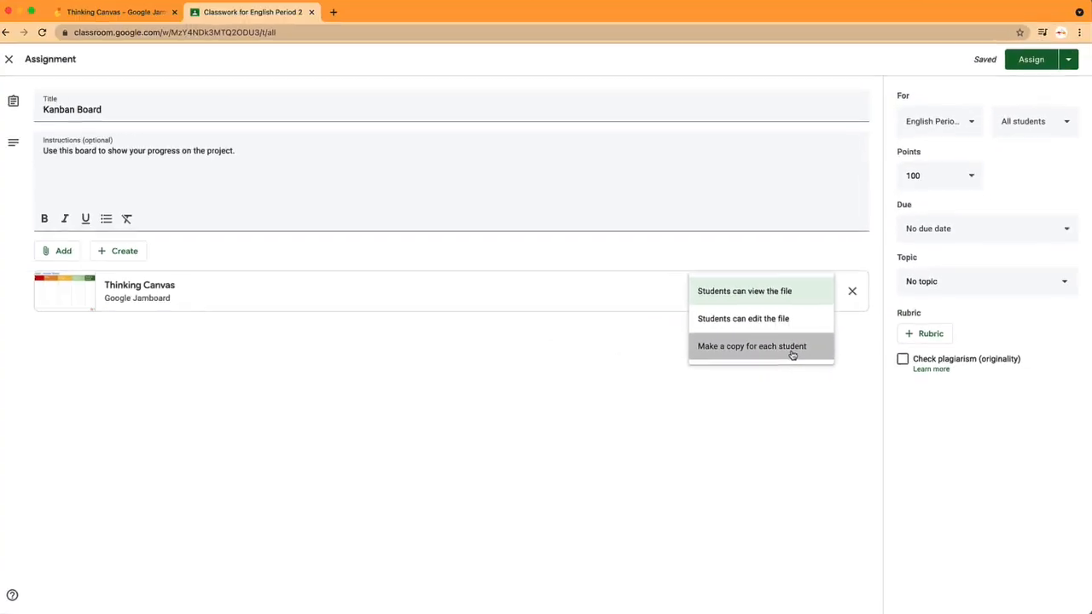
left_click(750, 345)
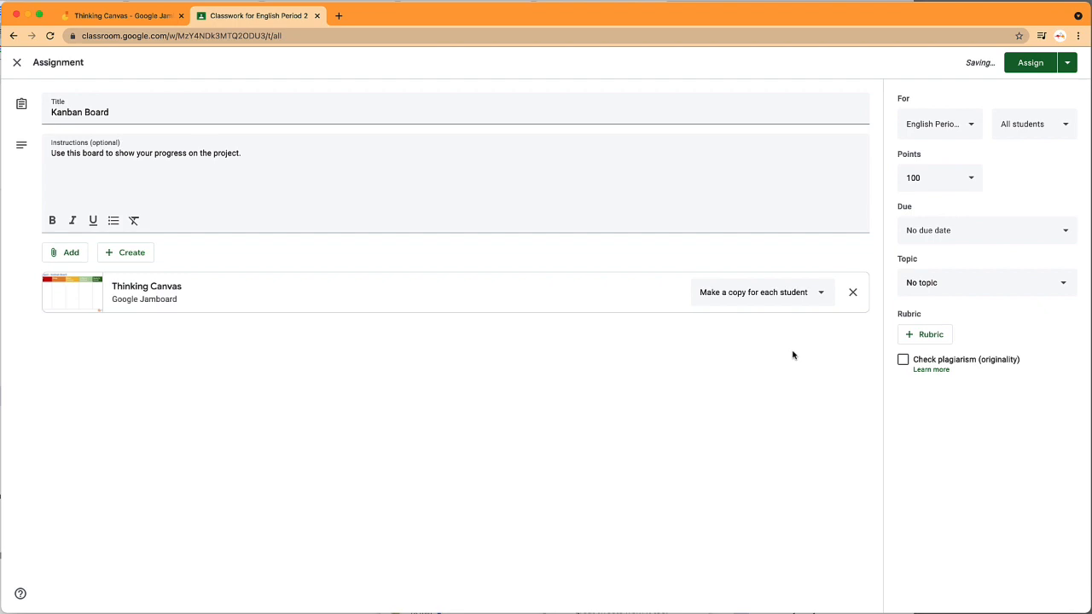
left_click(1030, 61)
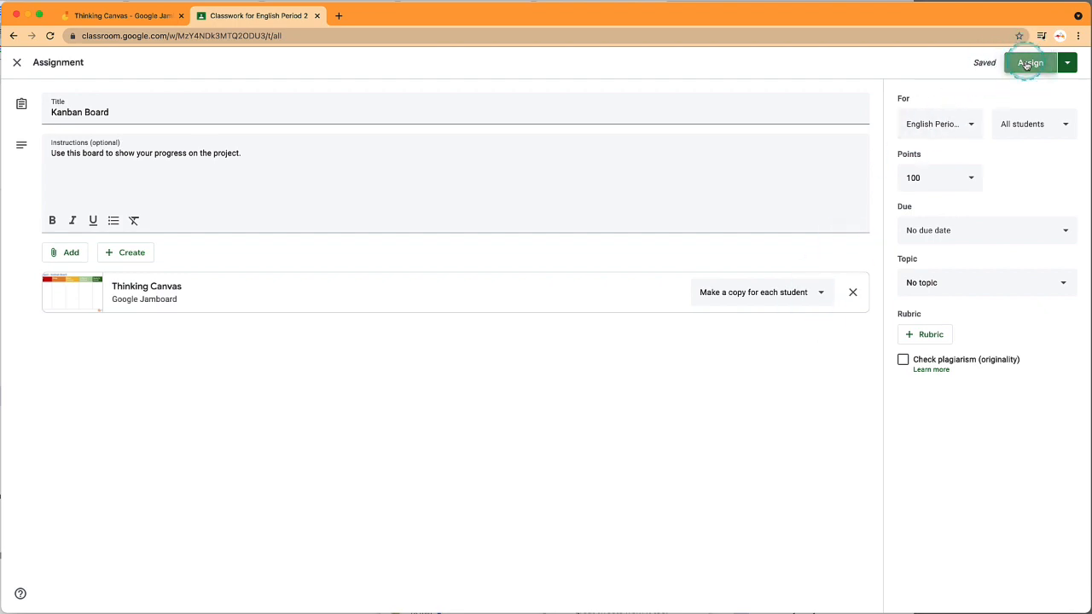
left_click(1030, 61)
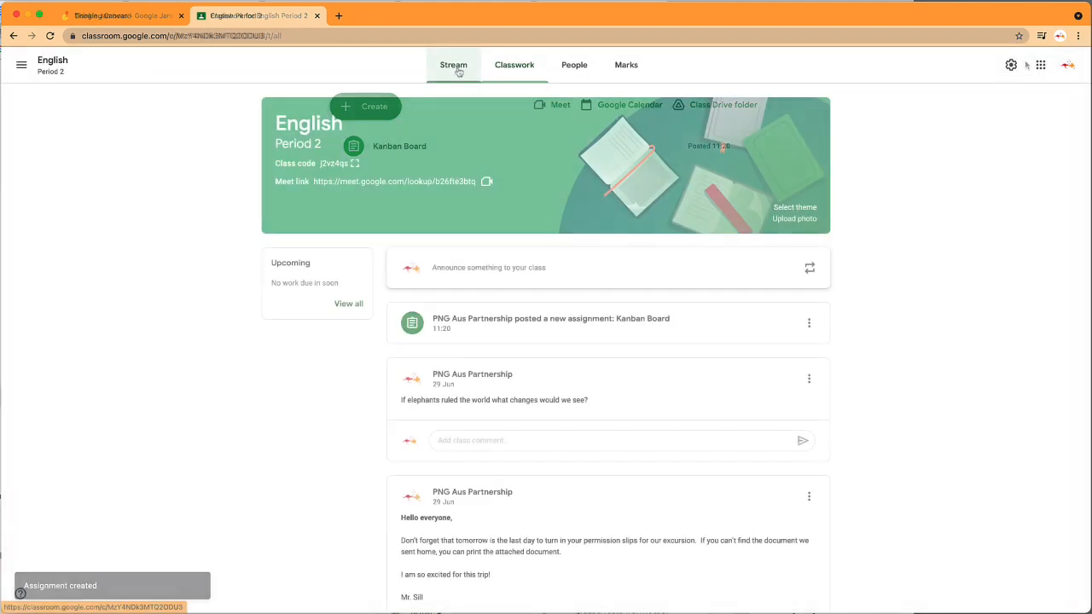
Step: Draft a 'Which one Wednesdays!' announcement with the Which One Wednesday! jam attached from Drive
left_click(454, 65)
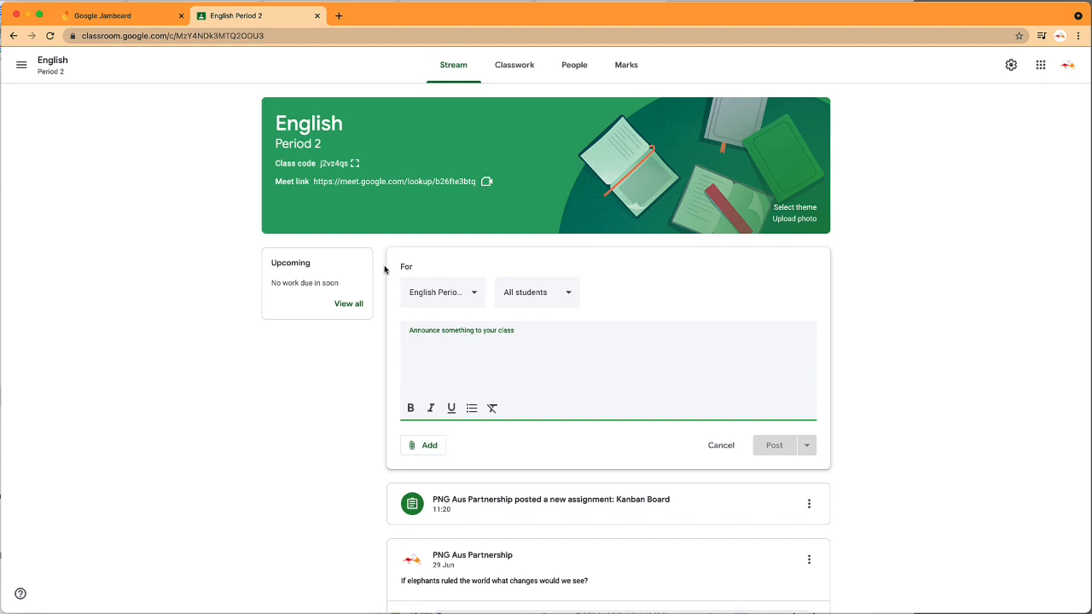
left_click(423, 445)
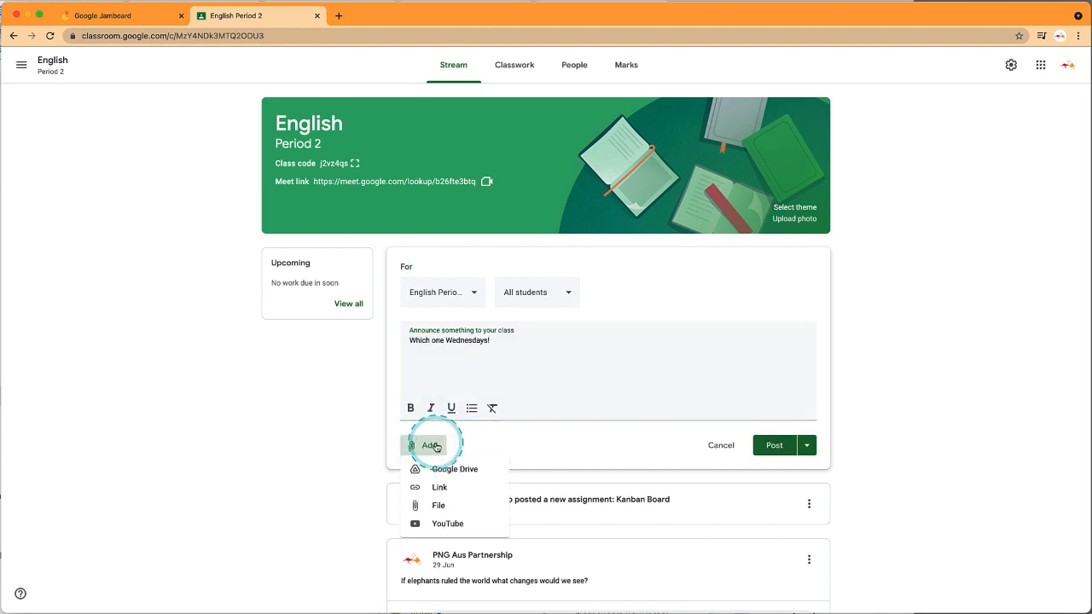
left_click(454, 468)
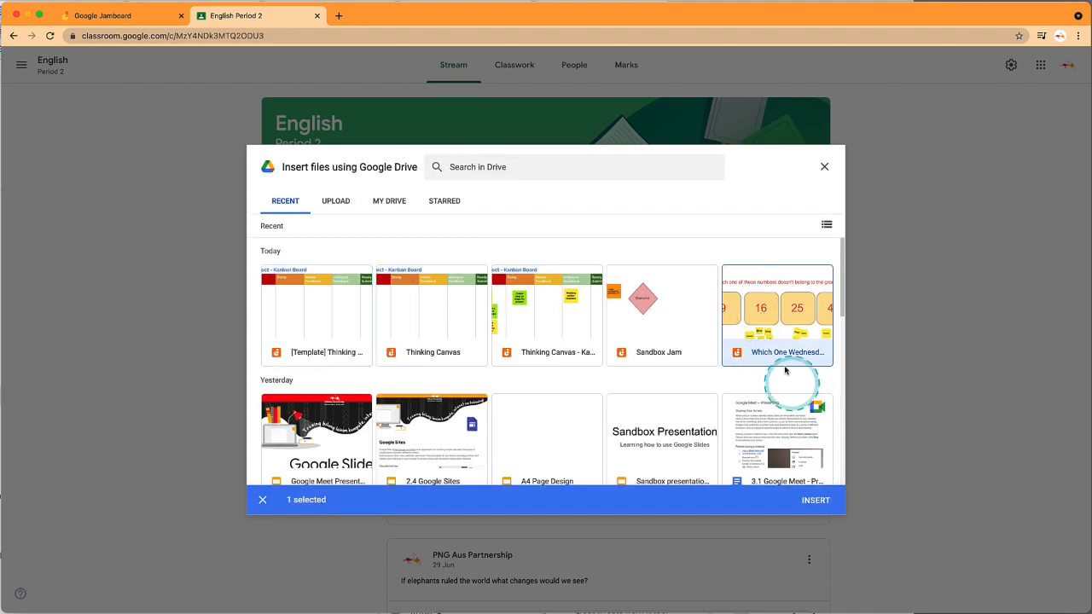
left_click(814, 500)
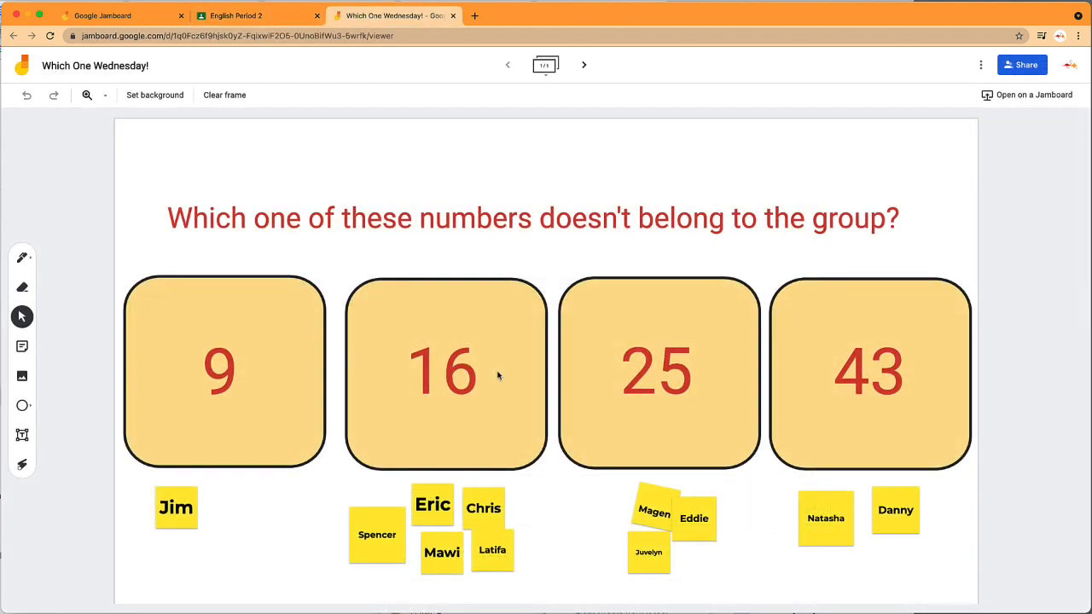
Step: Return to the recent jams list and open the Subject and Predicate Worksheet jam
left_click(102, 15)
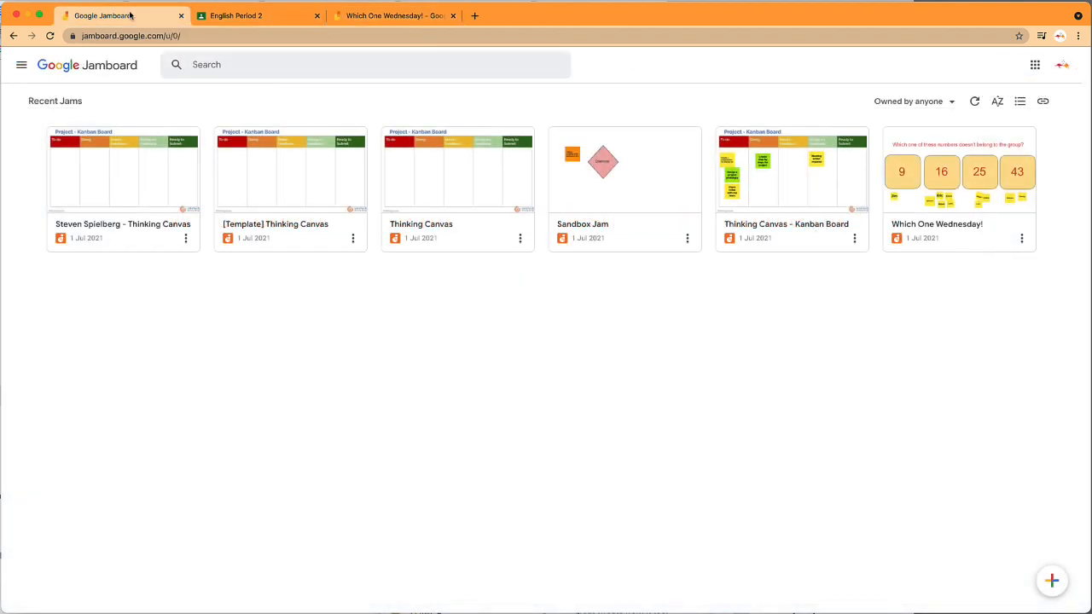
left_click(1051, 580)
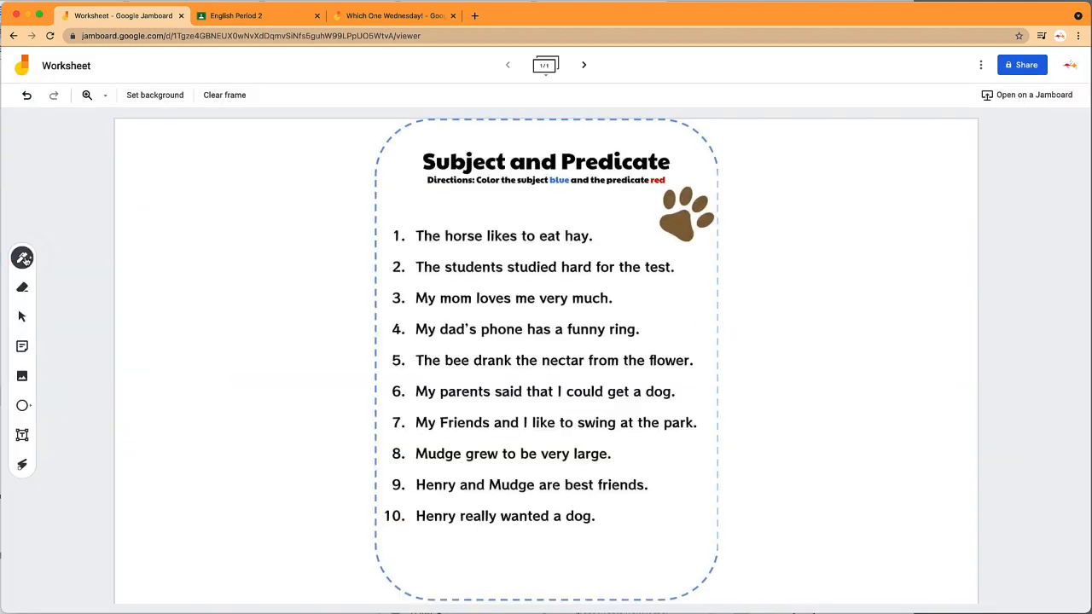
Step: Switch the pen to Highlighter and mark sentence 1's subject in blue
left_click(23, 258)
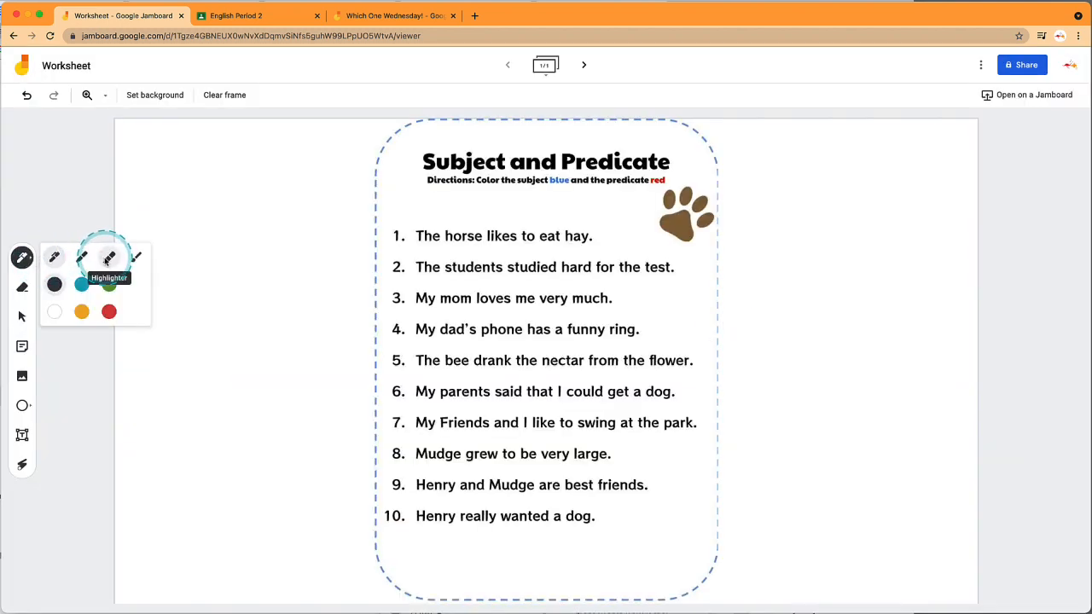
left_click(82, 283)
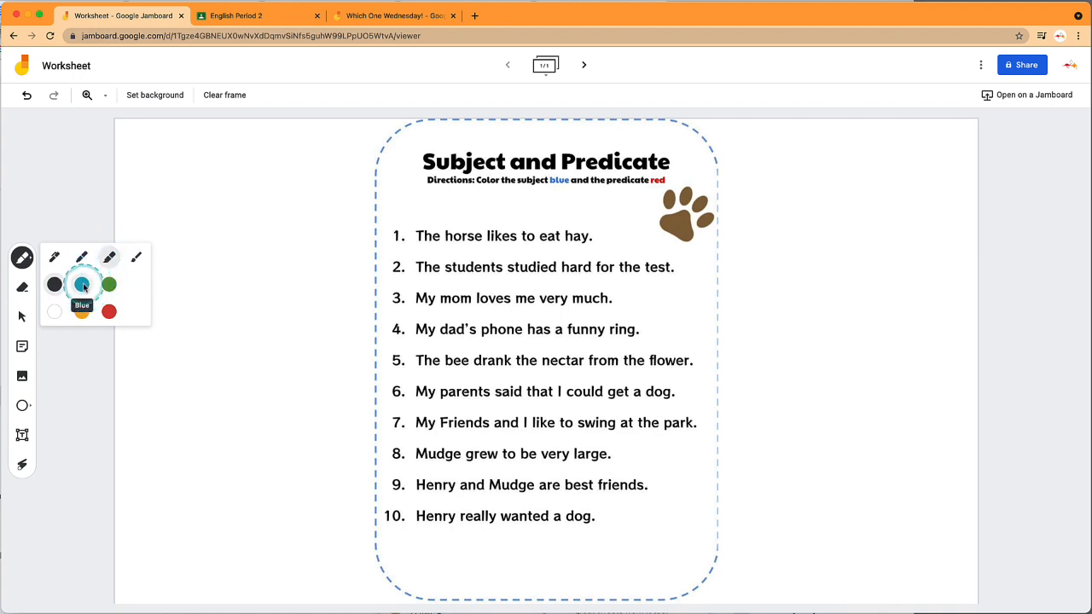
left_click_drag(416, 235, 482, 235)
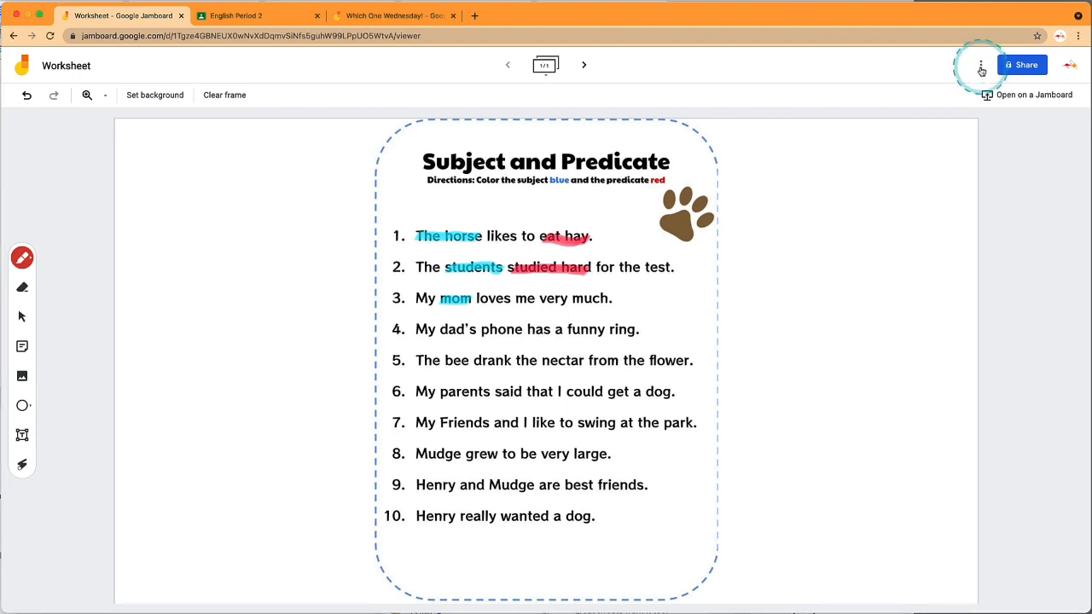
Step: Download the highlighted worksheet jam as a PDF from the jam's three-dot menu
left_click(979, 65)
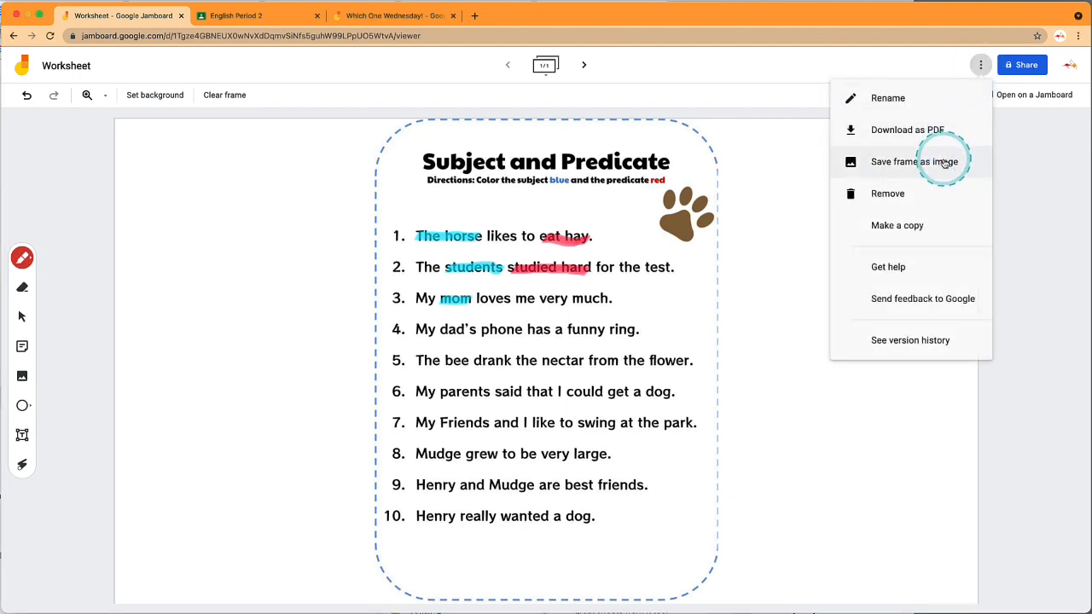
mouse_move(935, 129)
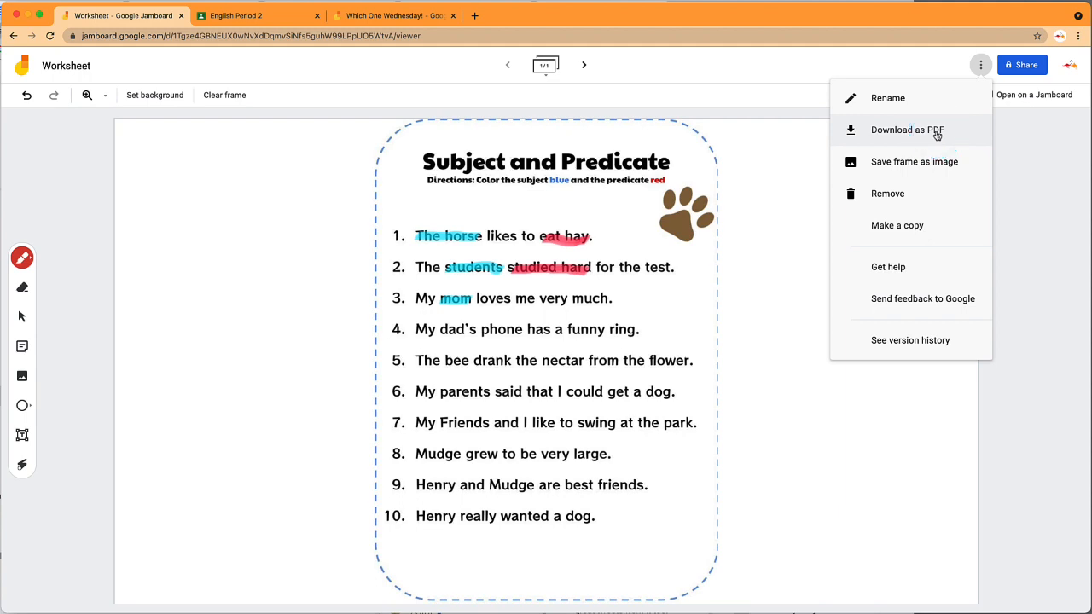
left_click(908, 129)
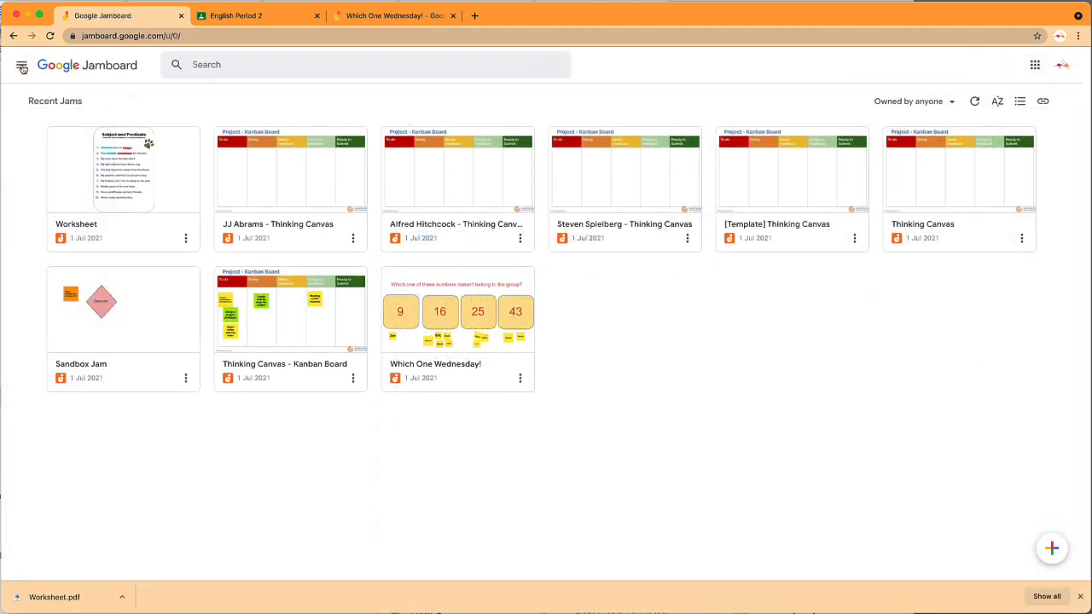